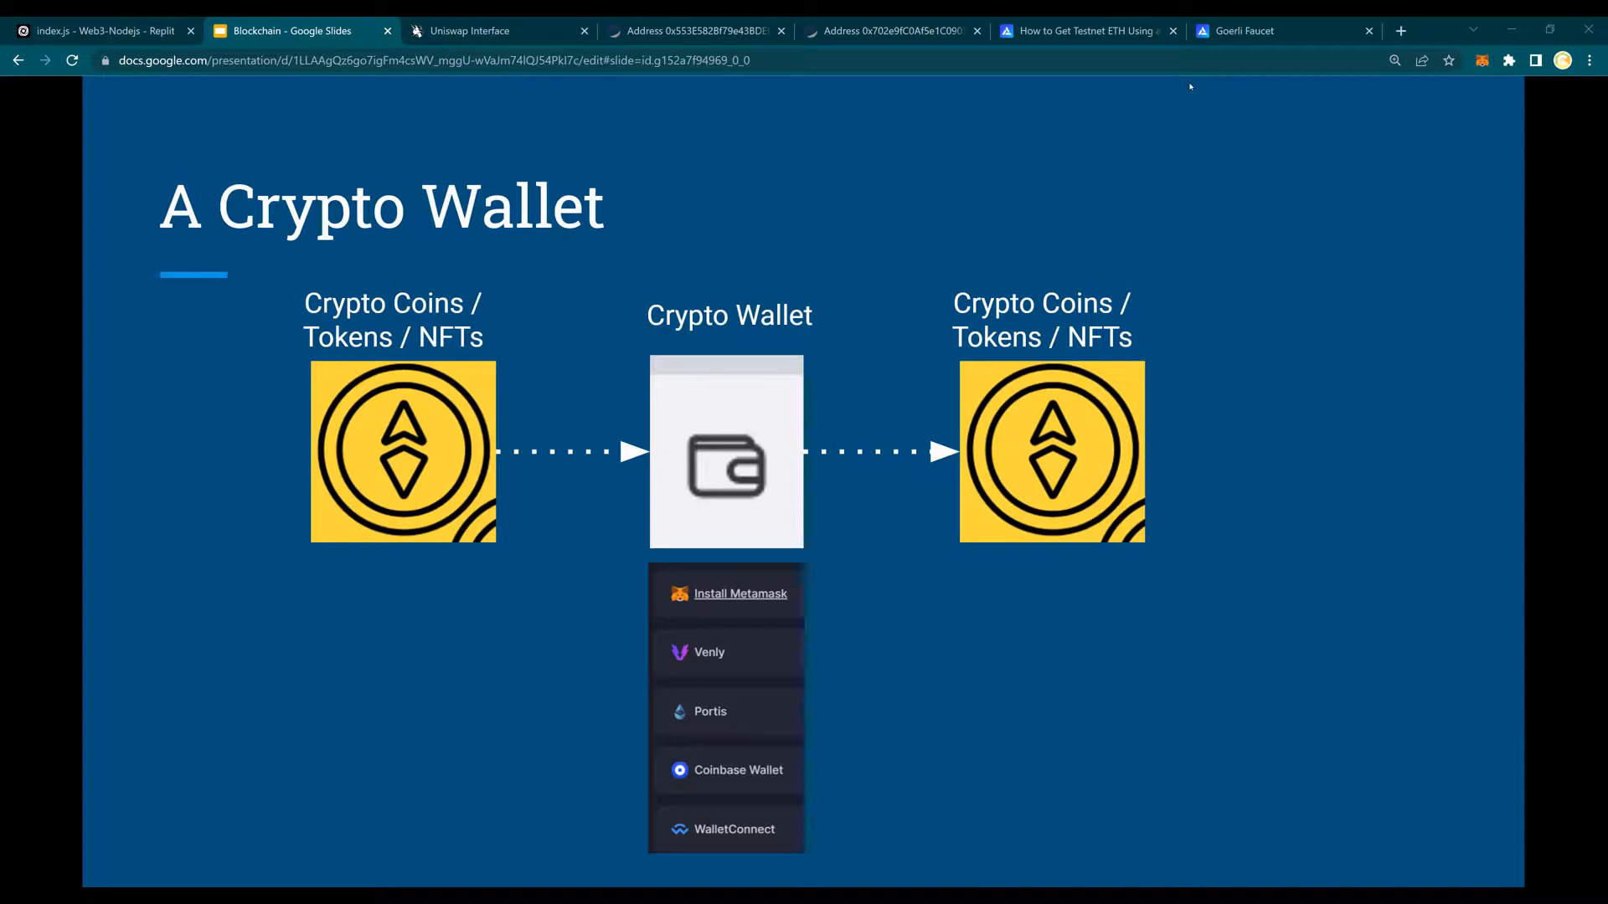
pyautogui.moveTo(874, 355)
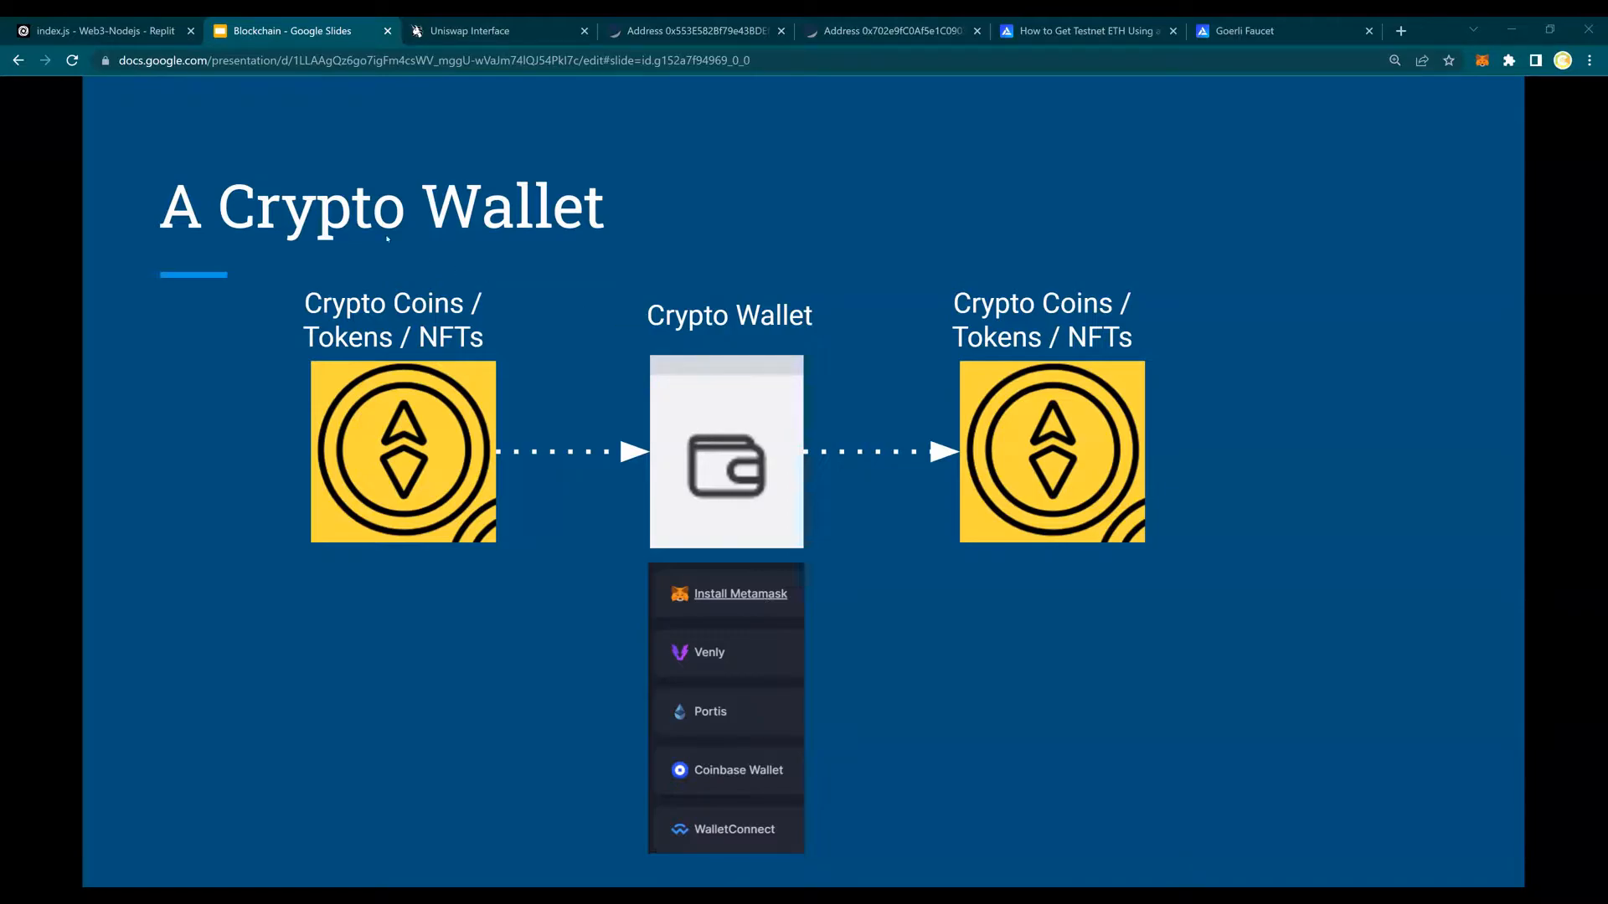
# Start a Node session in the Shell and load the library with var Web3 = require('web3')
pyautogui.click(97, 30)
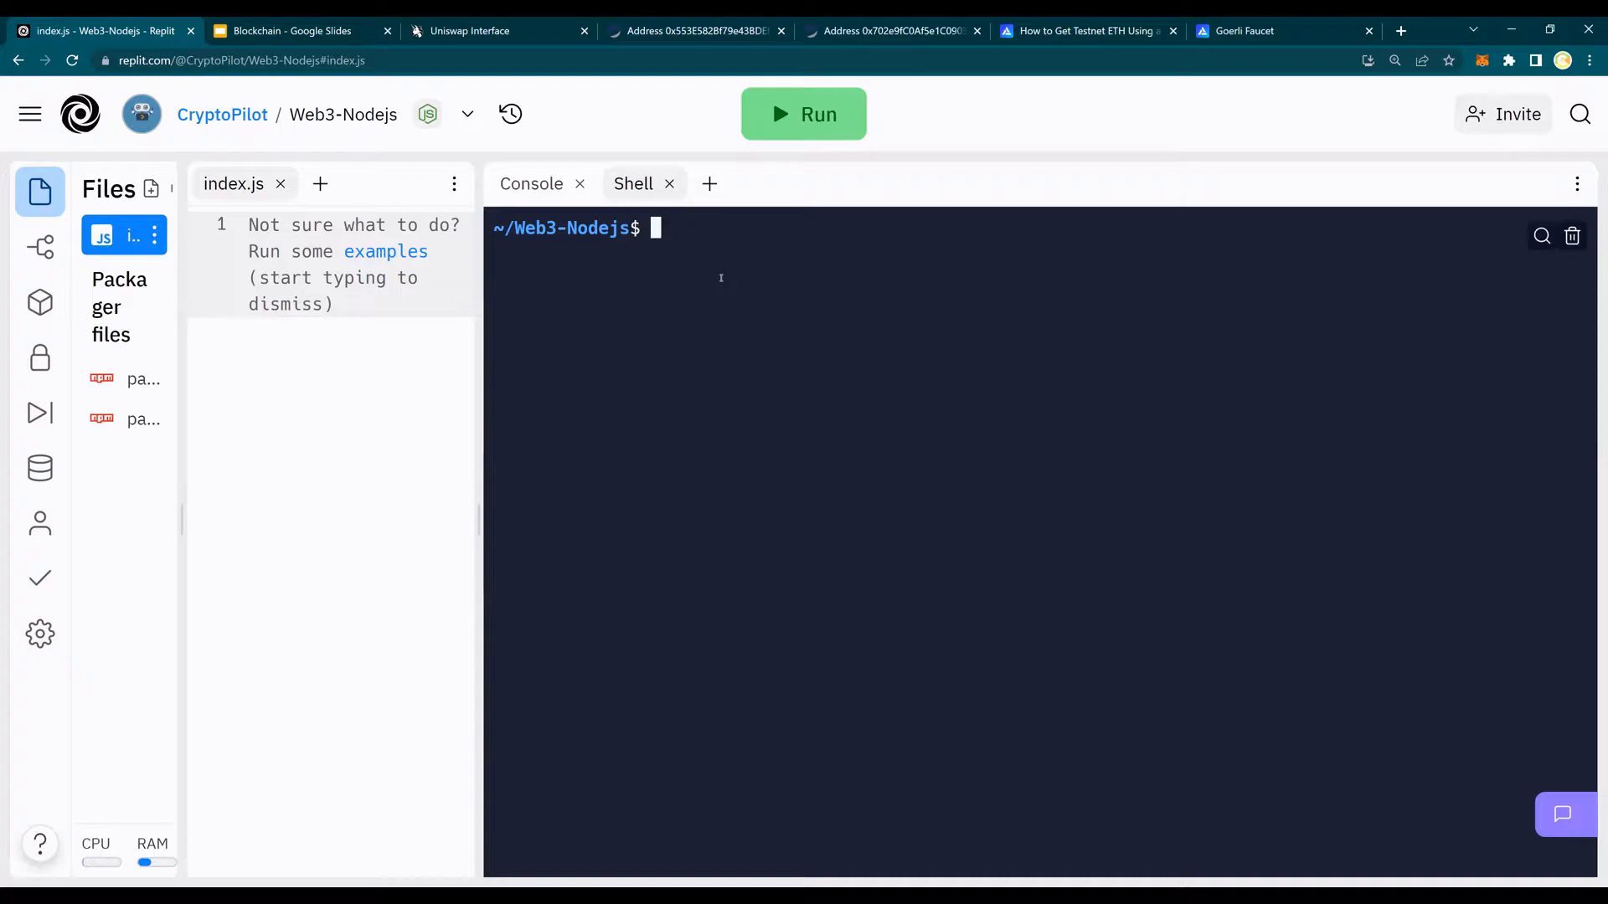
pyautogui.write('node')
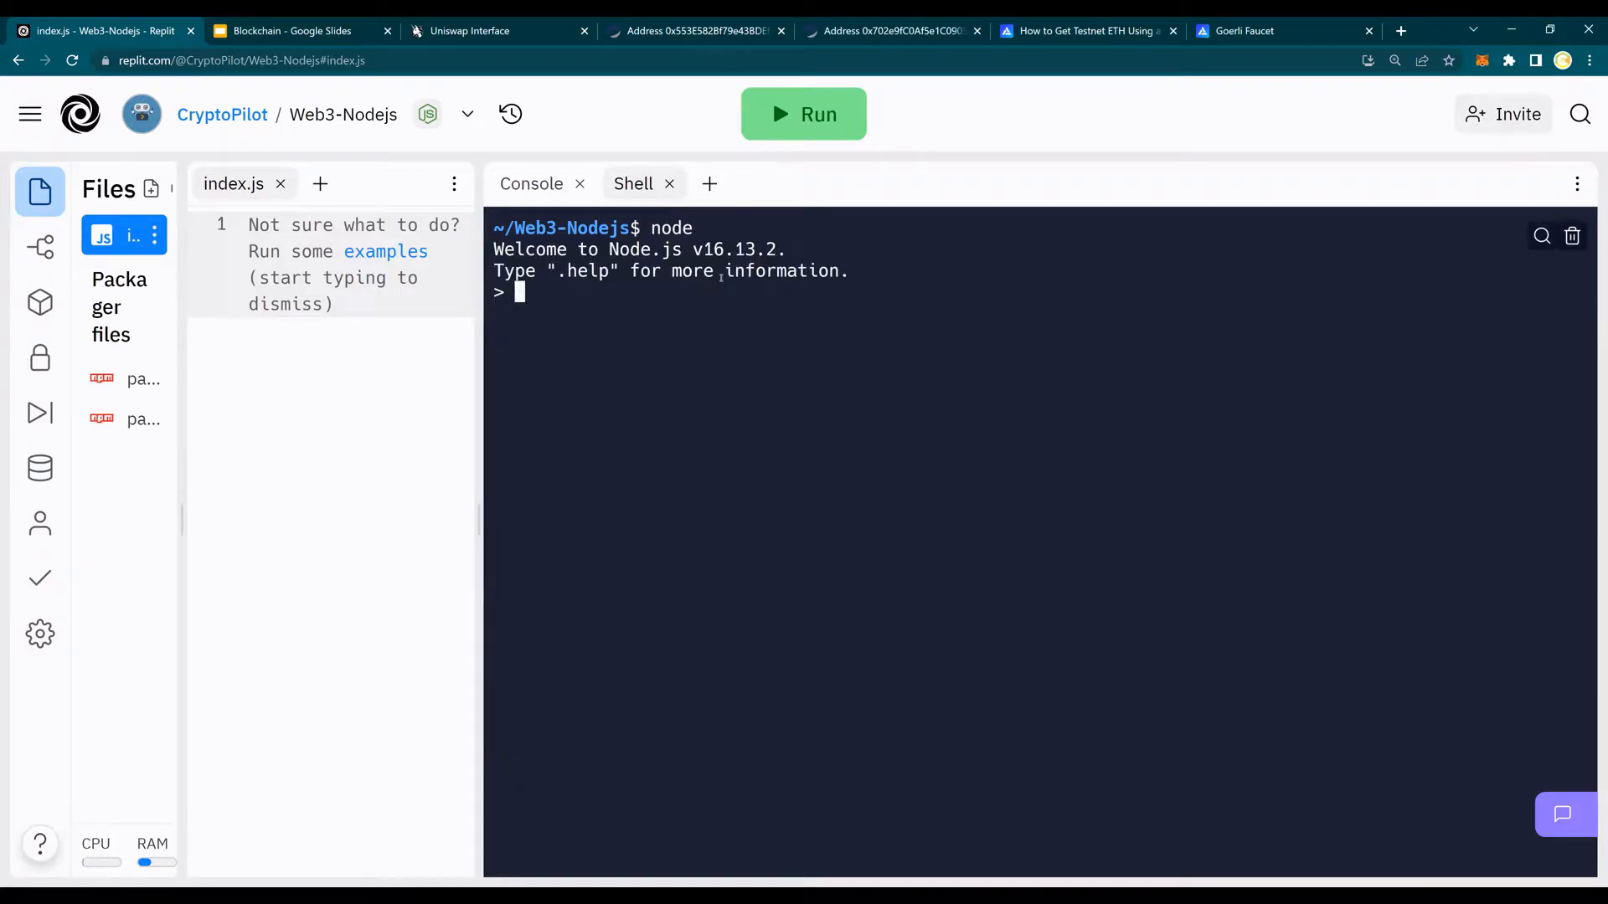
pyautogui.write('var')
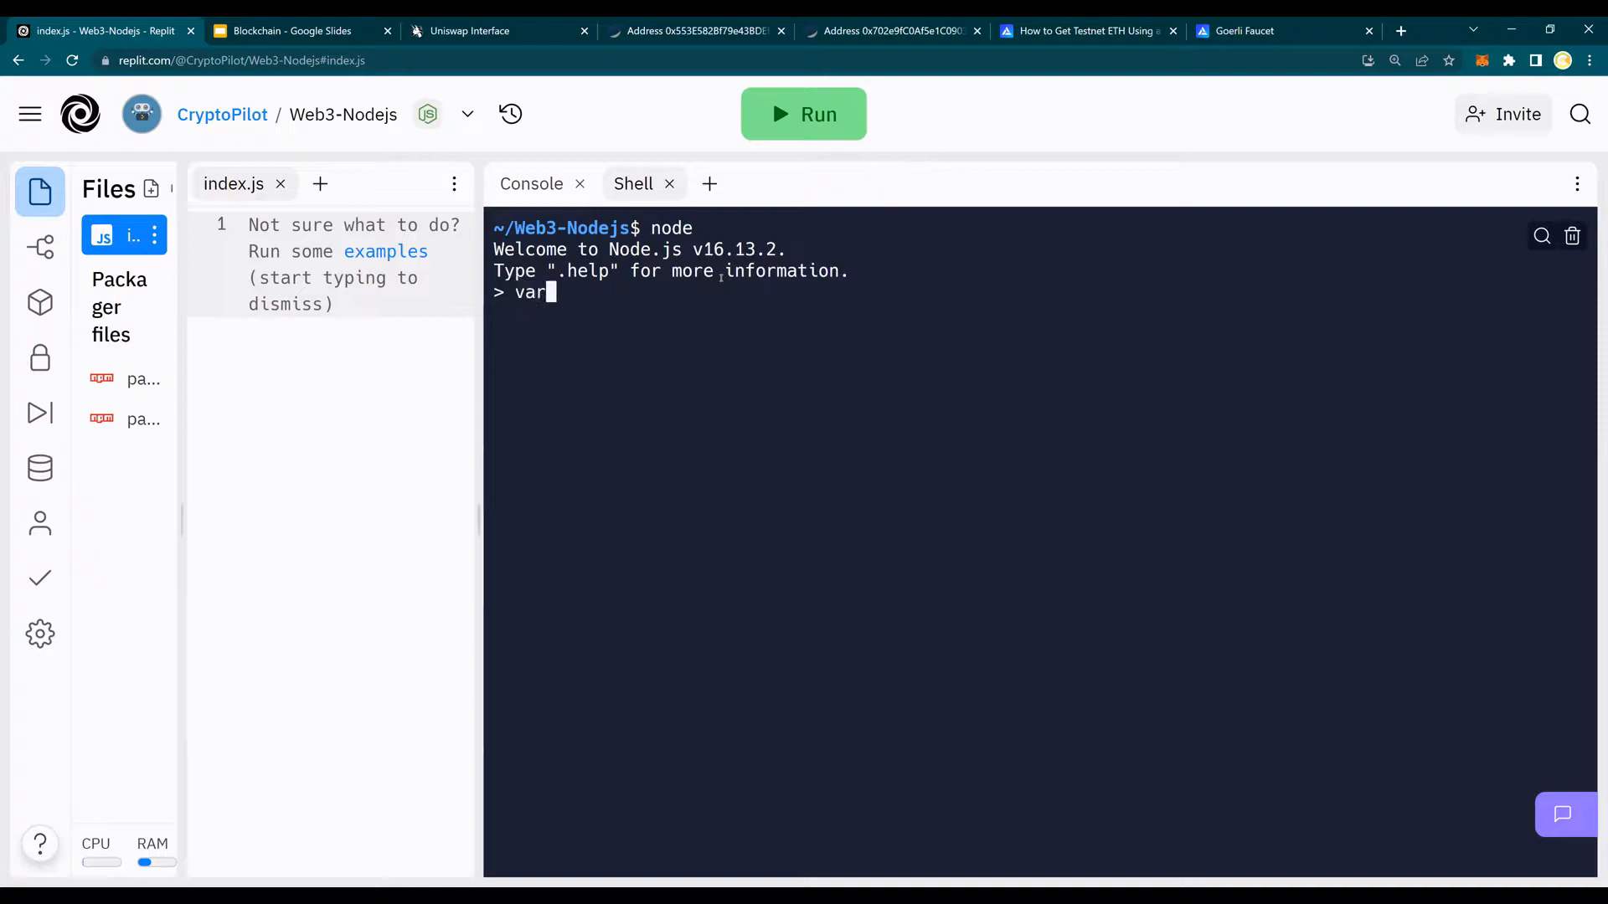
pyautogui.write('Web3')
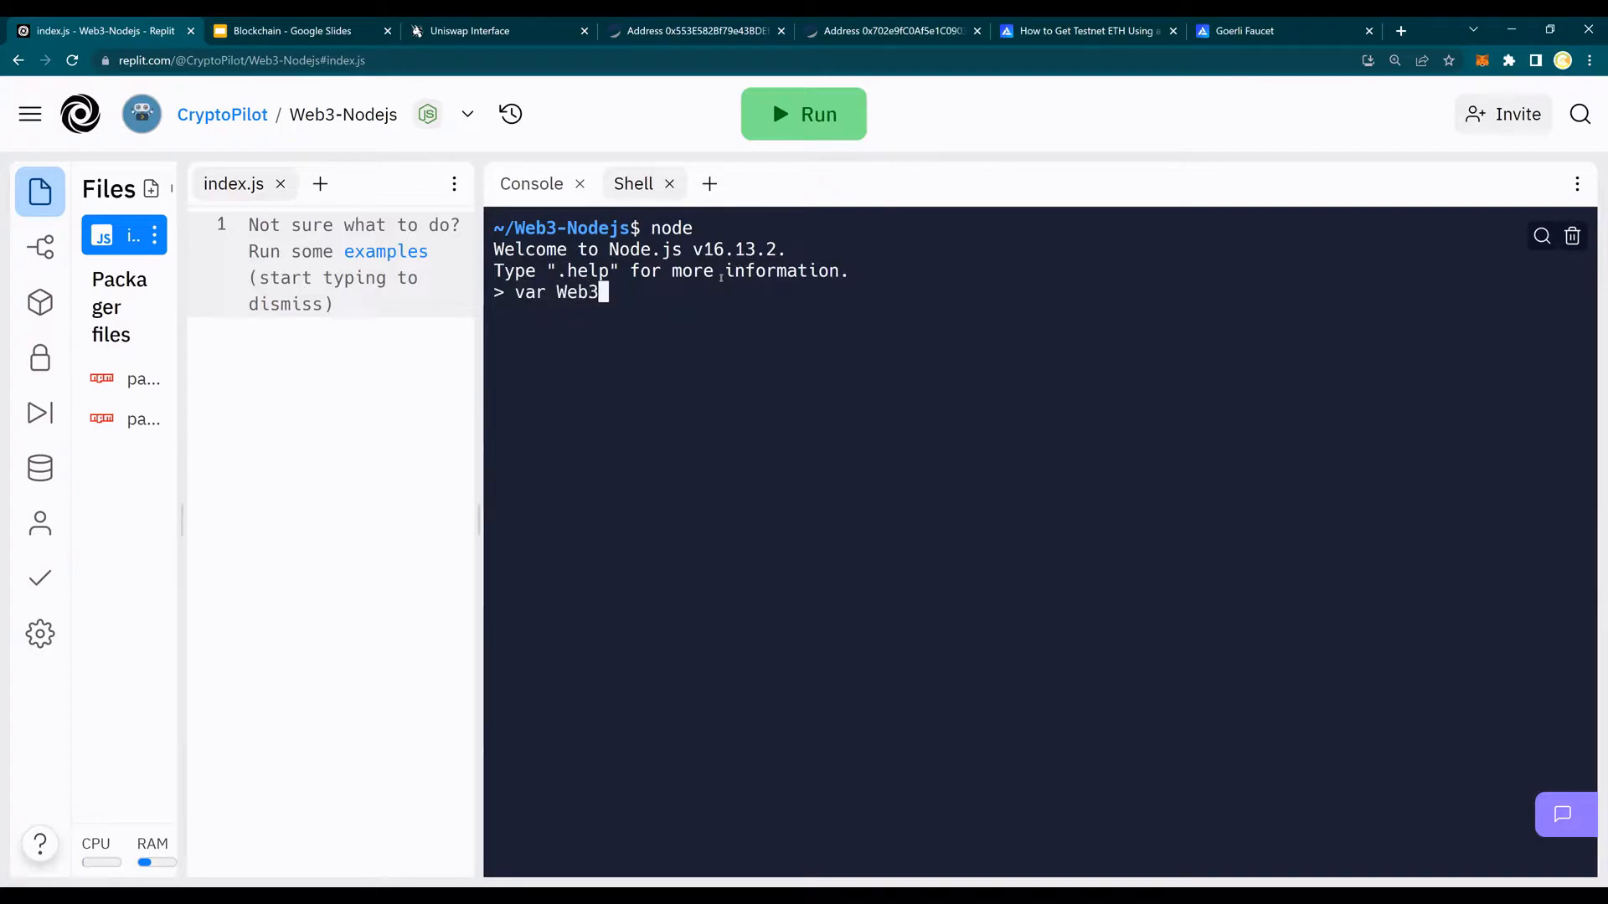
pyautogui.write('= reqi')
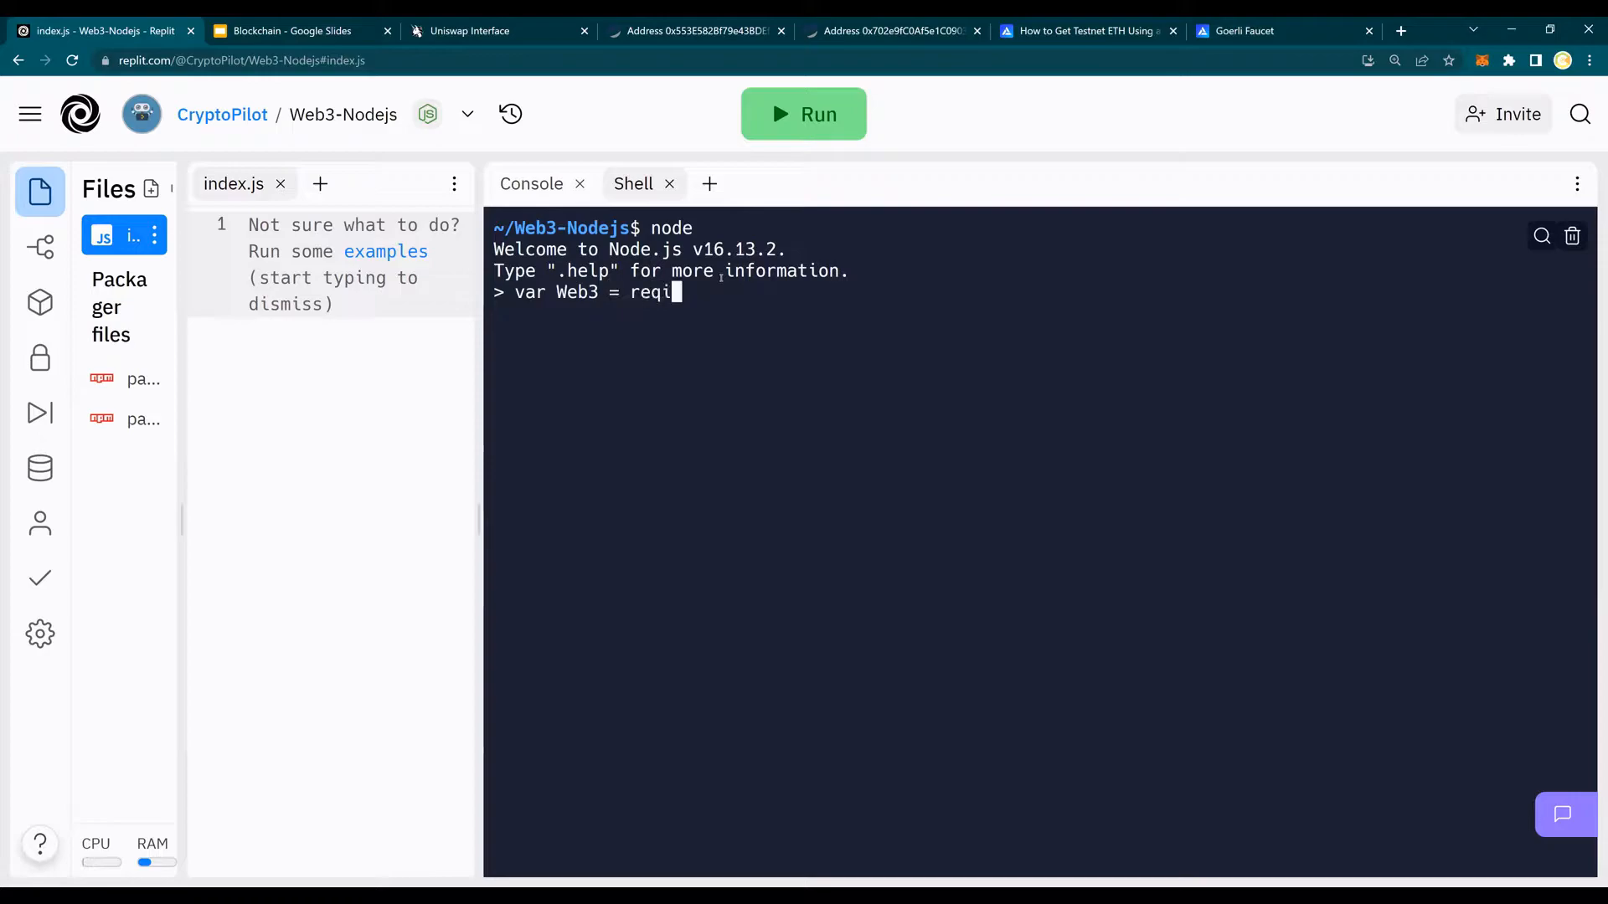
pyautogui.write('r')
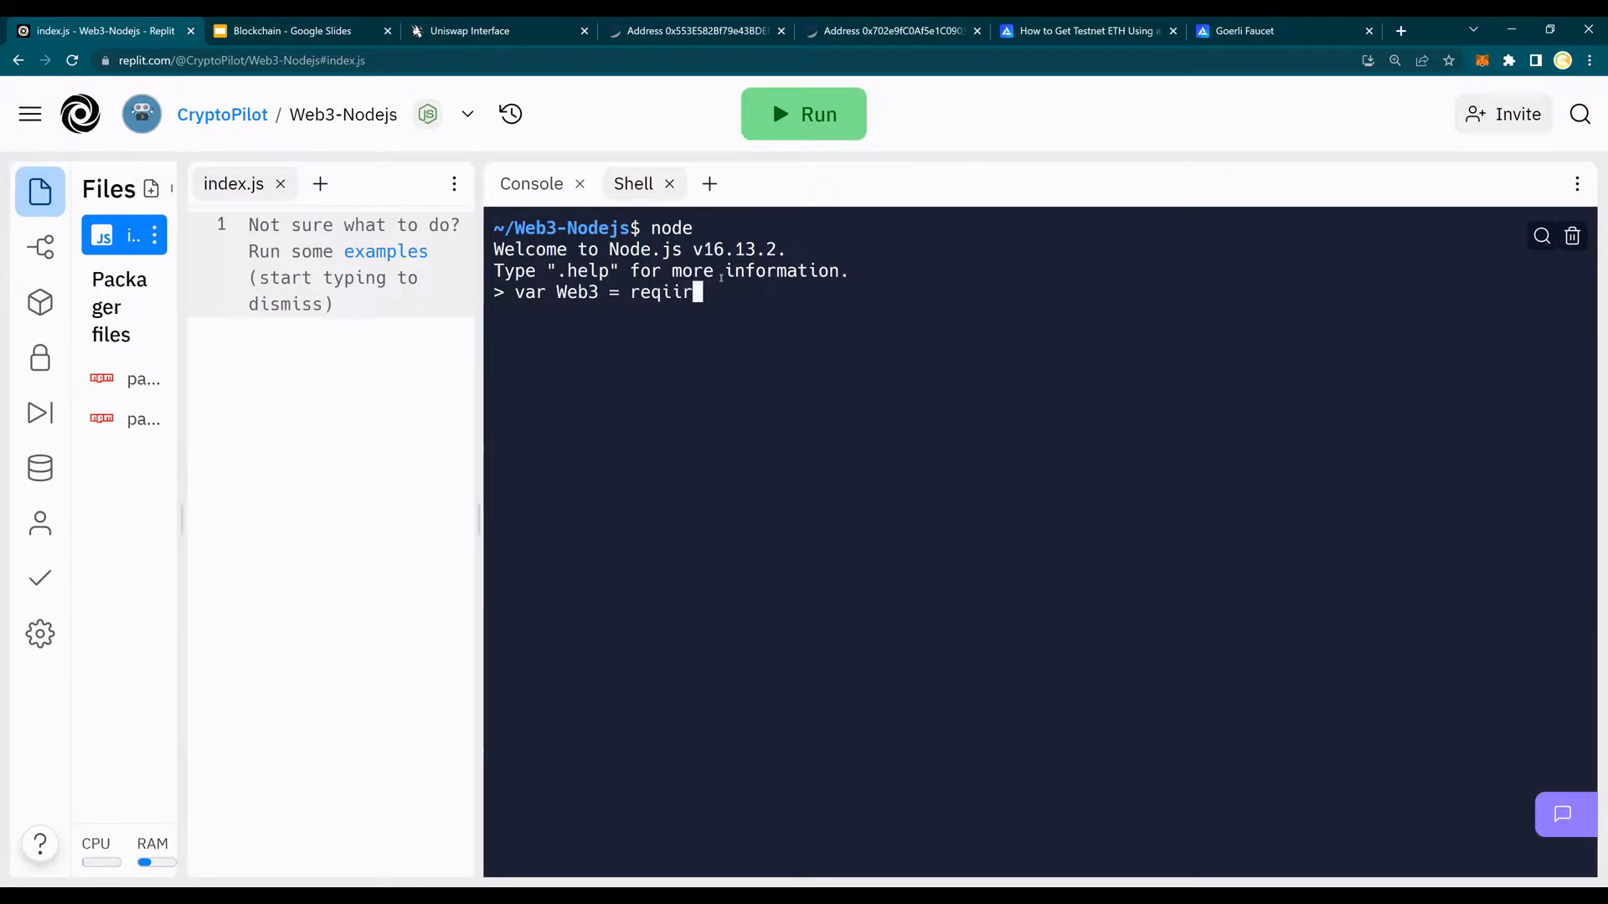
pyautogui.write('require')
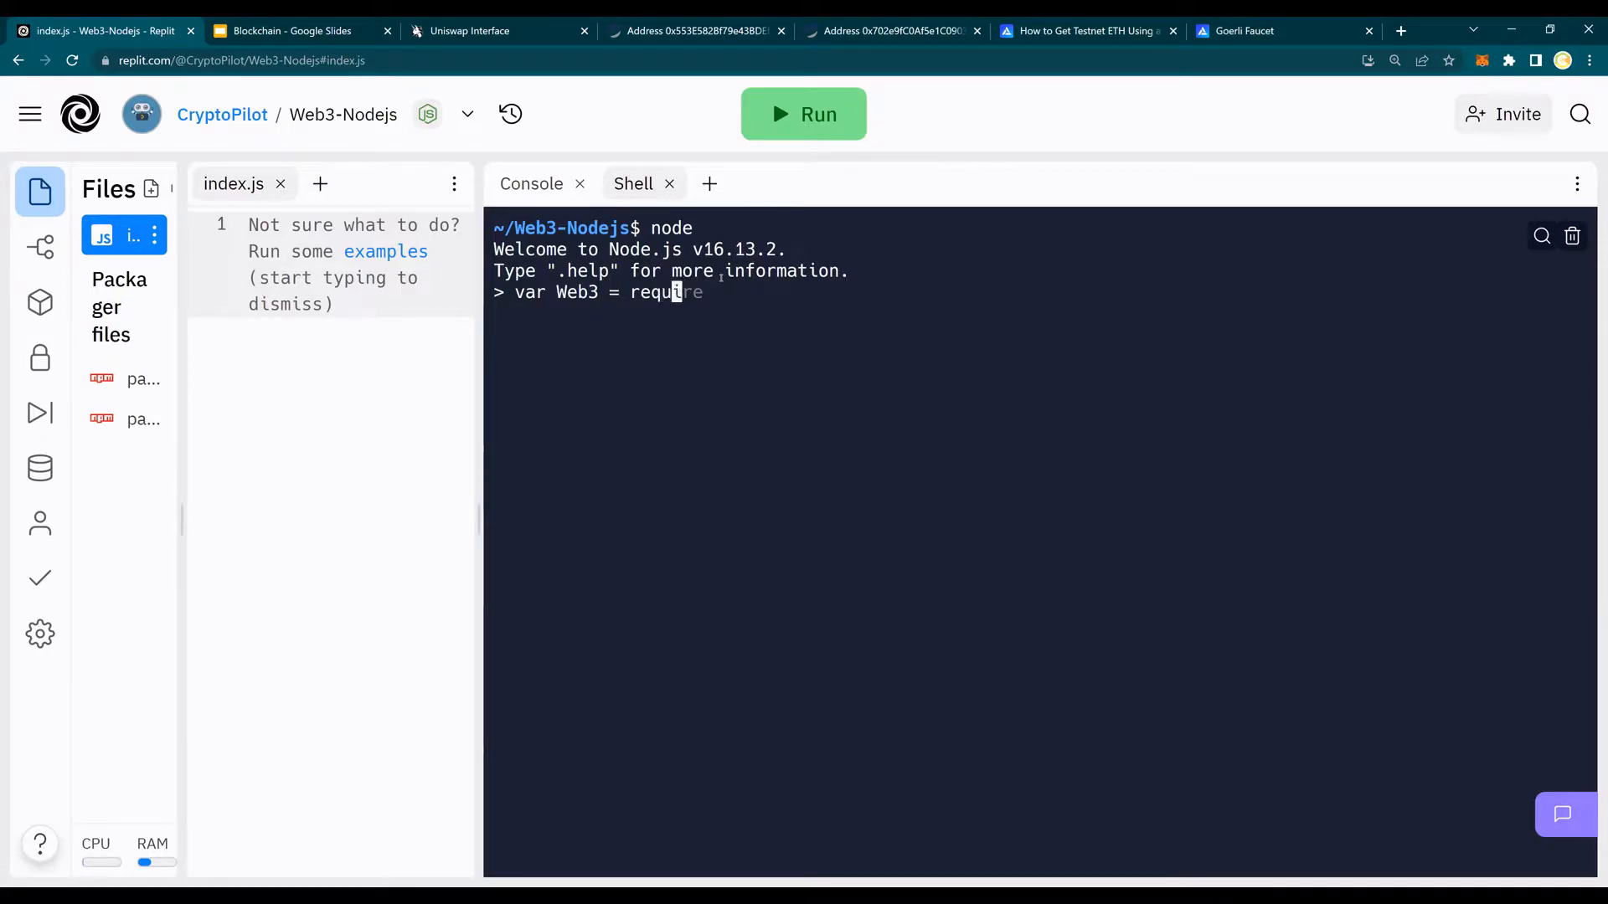
pyautogui.write("('")
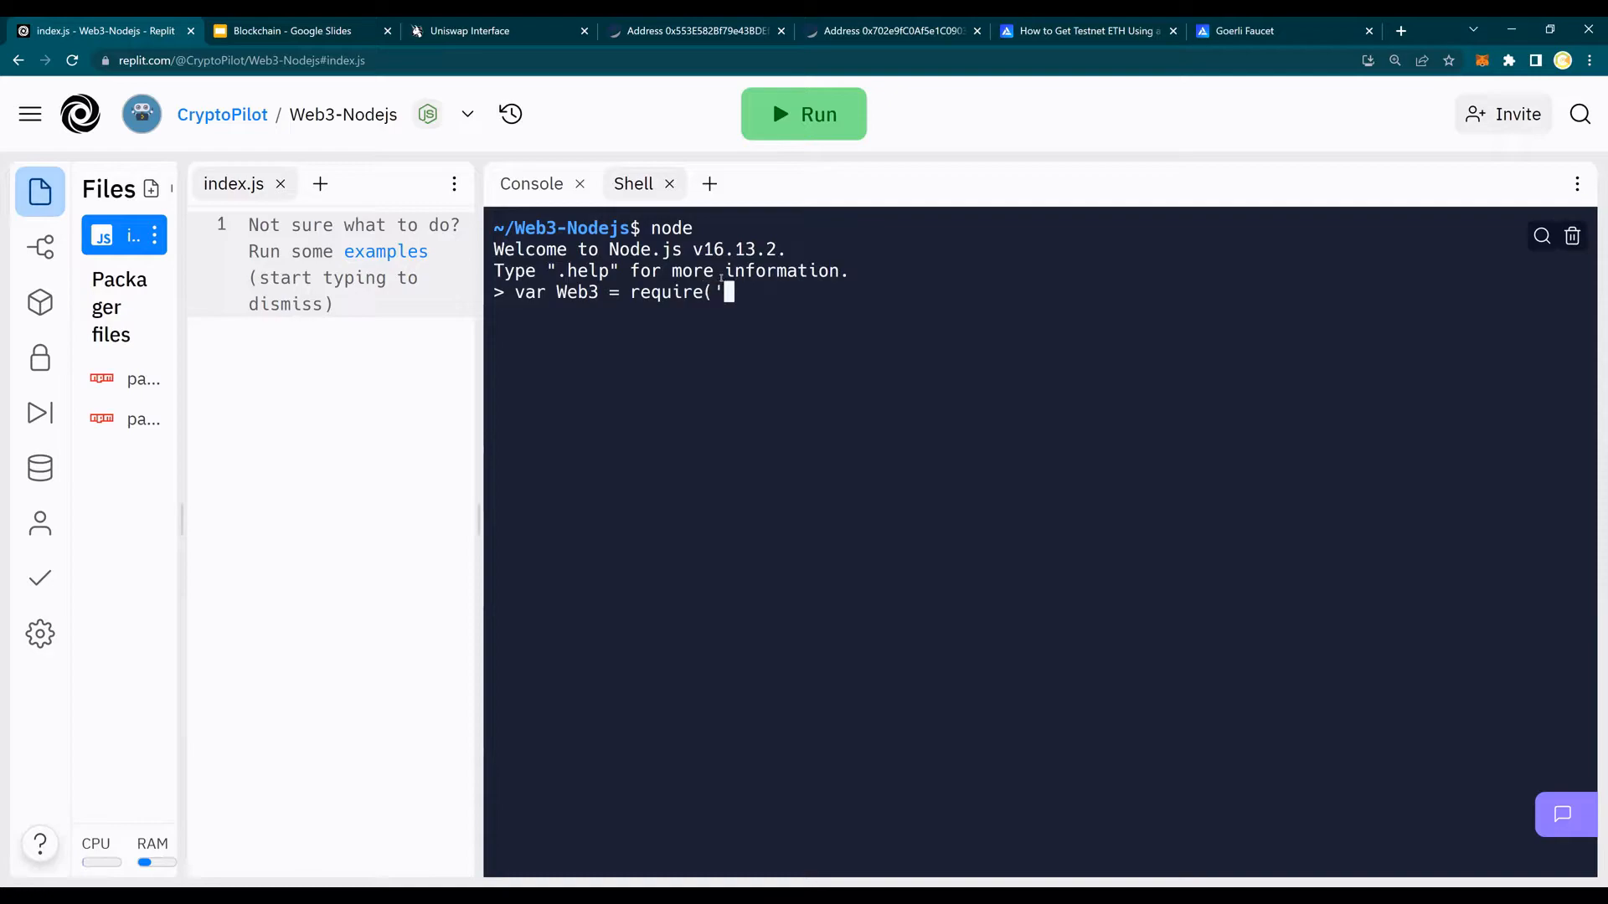
pyautogui.write("web3')")
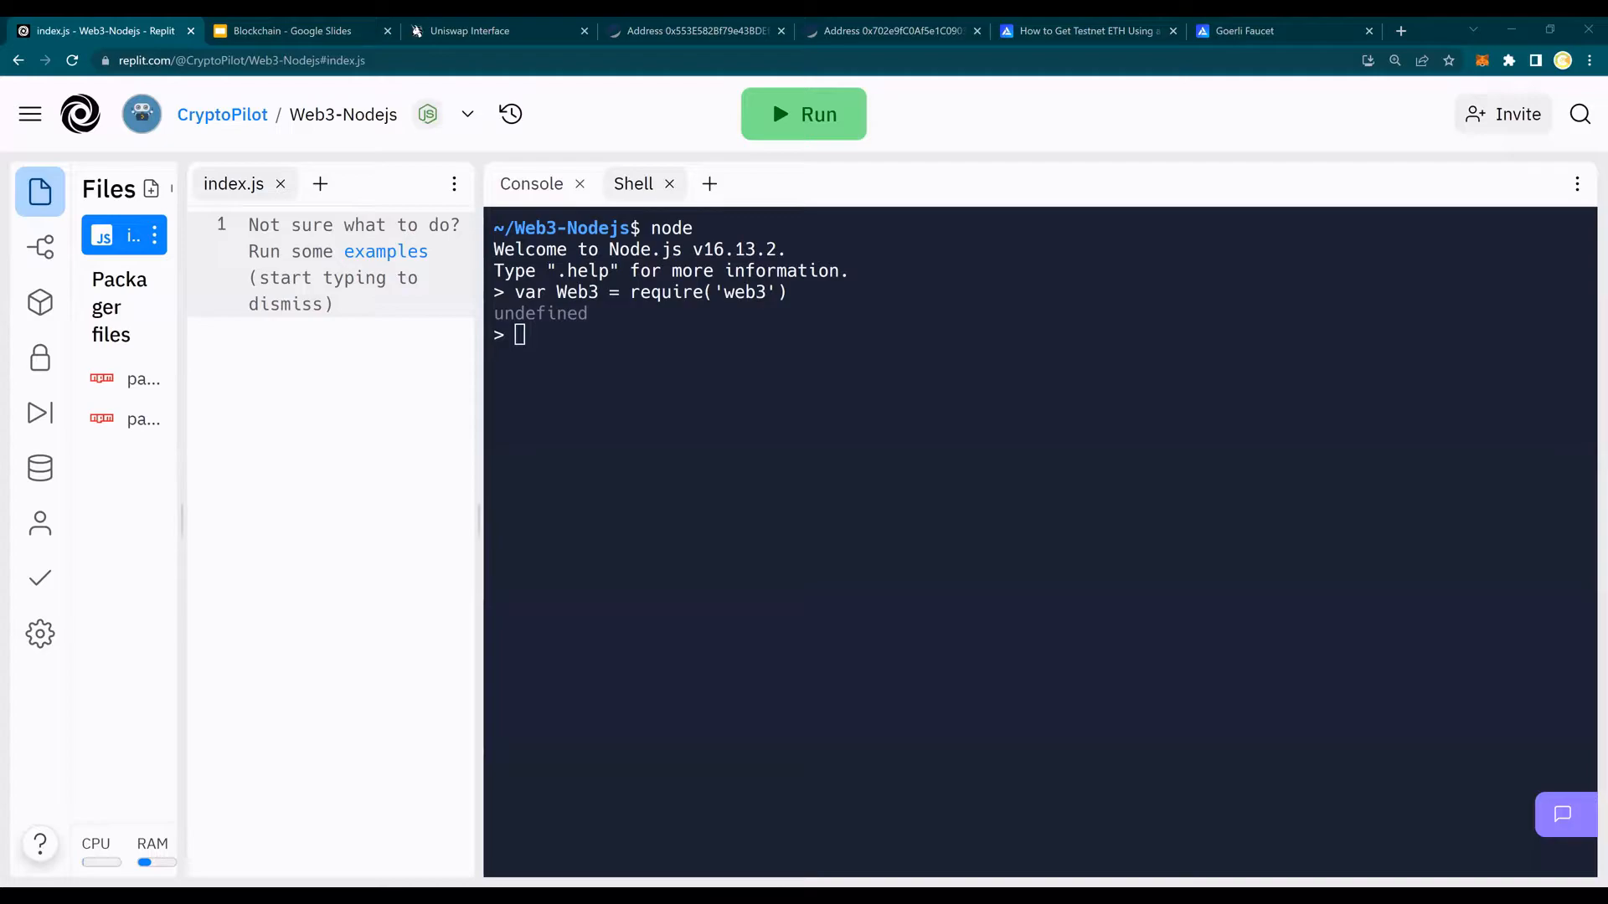
pyautogui.rightClick(517, 335)
pyautogui.write("var web3 = new Web3('https://mainnet")
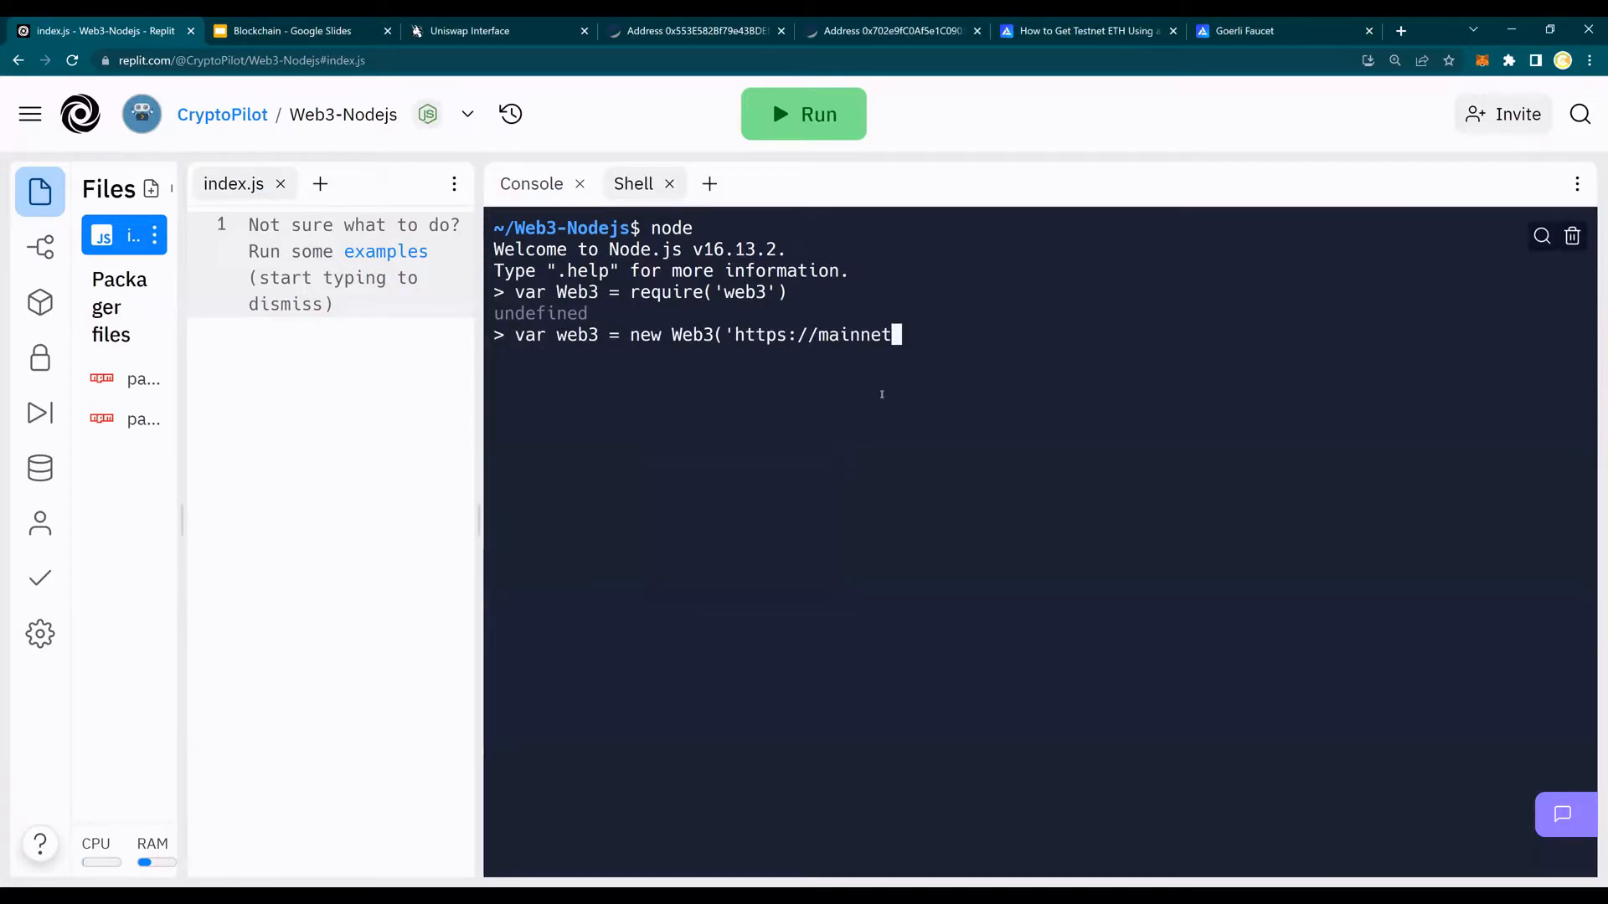
pyautogui.write('.infura')
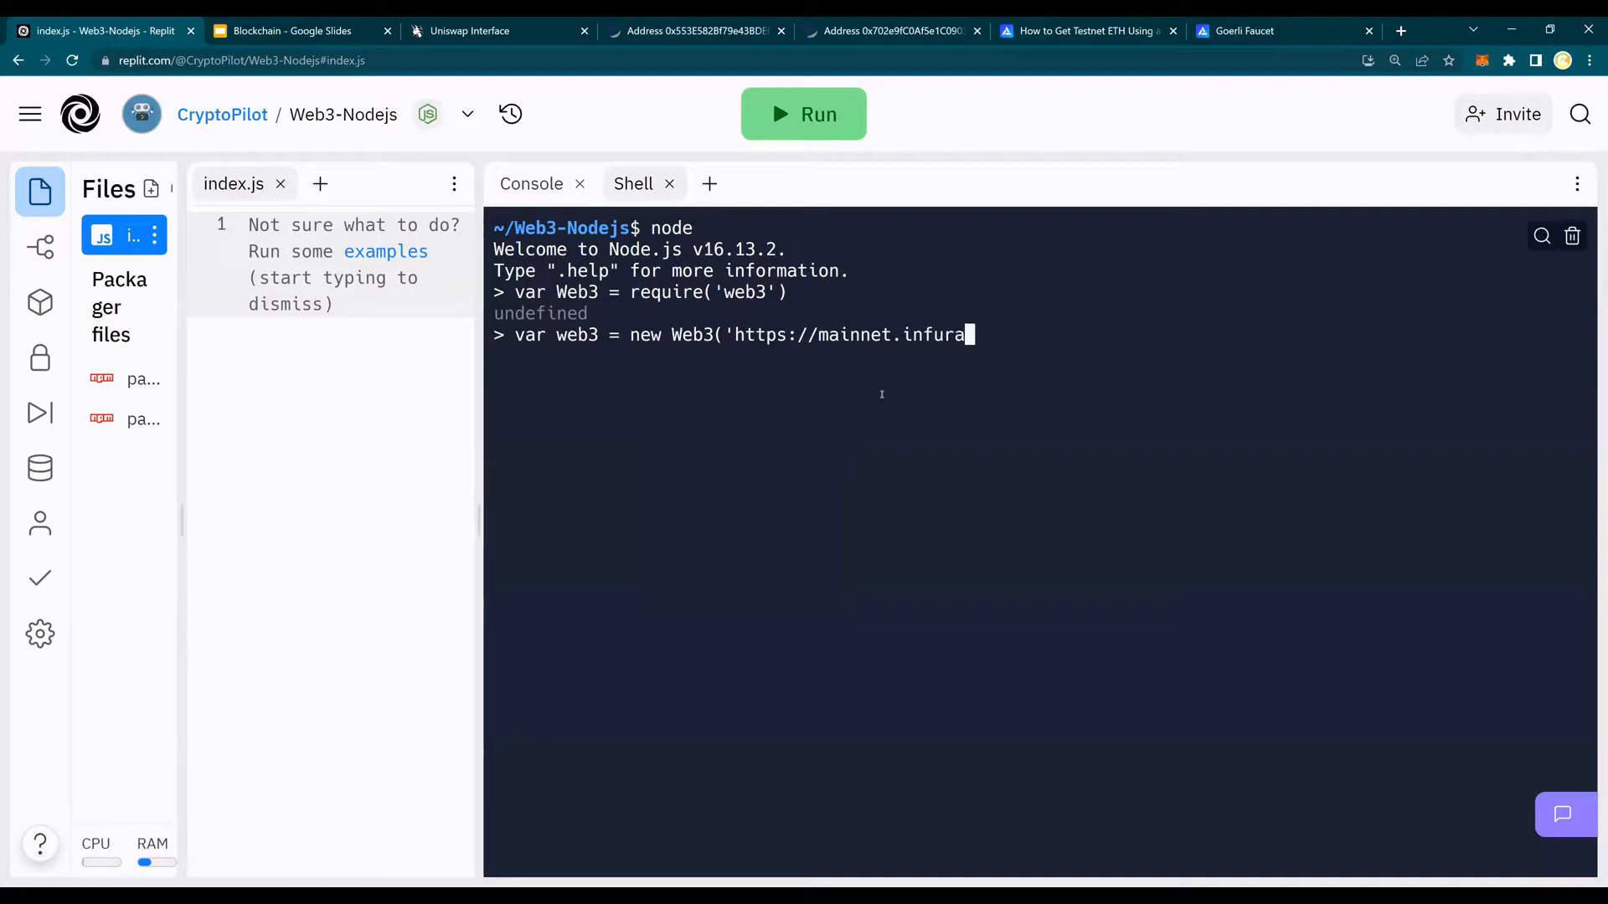
pyautogui.write('.')
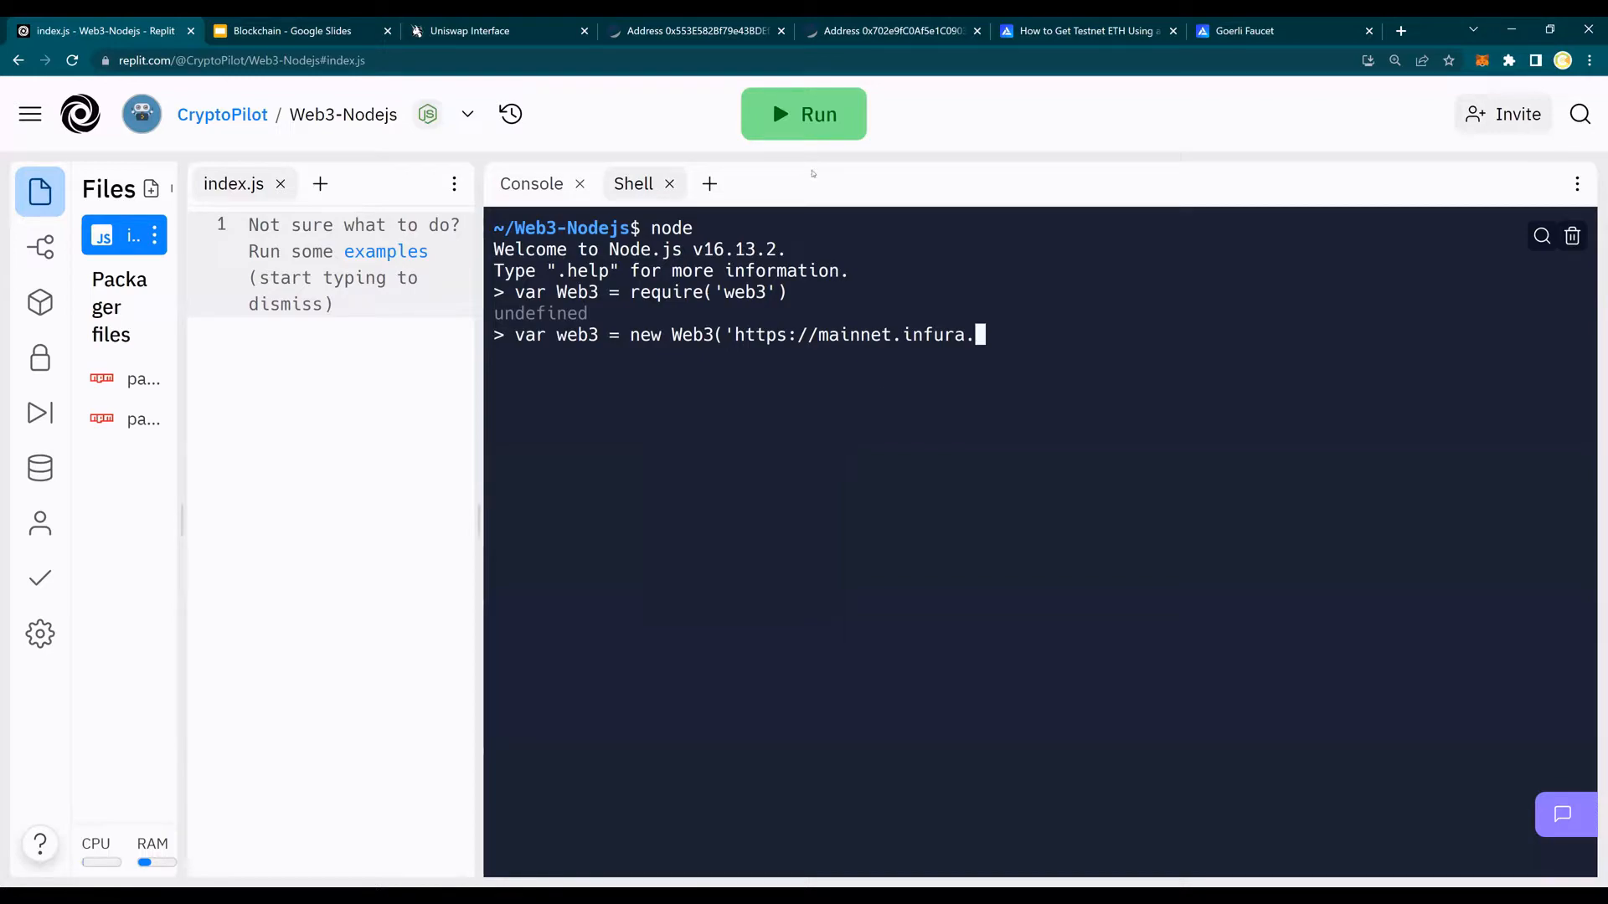
pyautogui.moveTo(1184, 134)
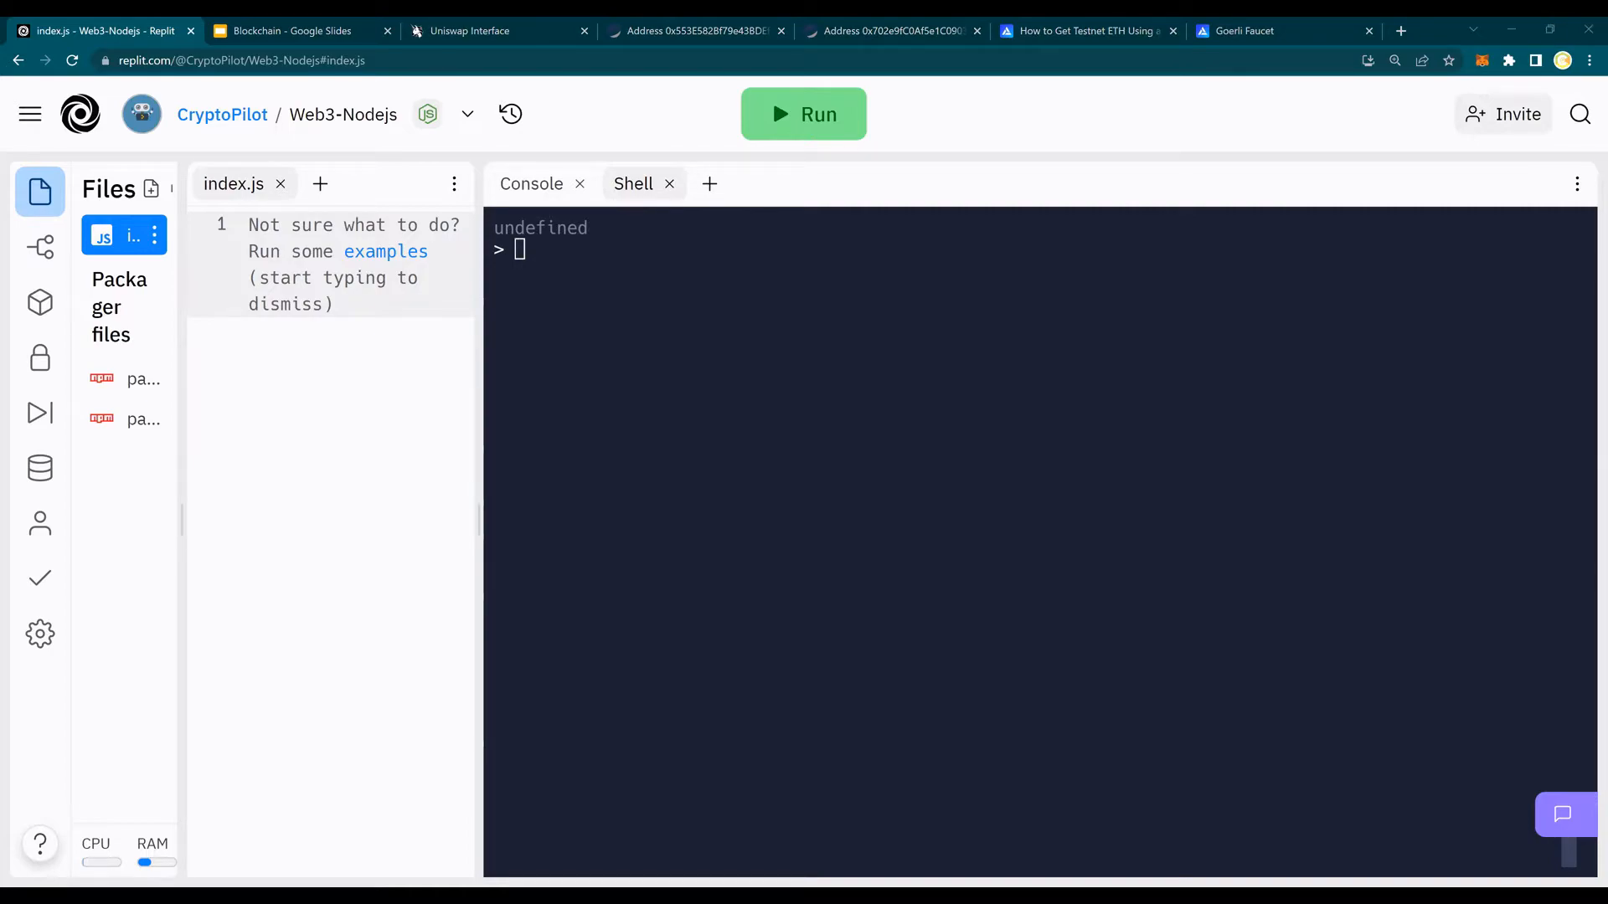
pyautogui.moveTo(700, 273)
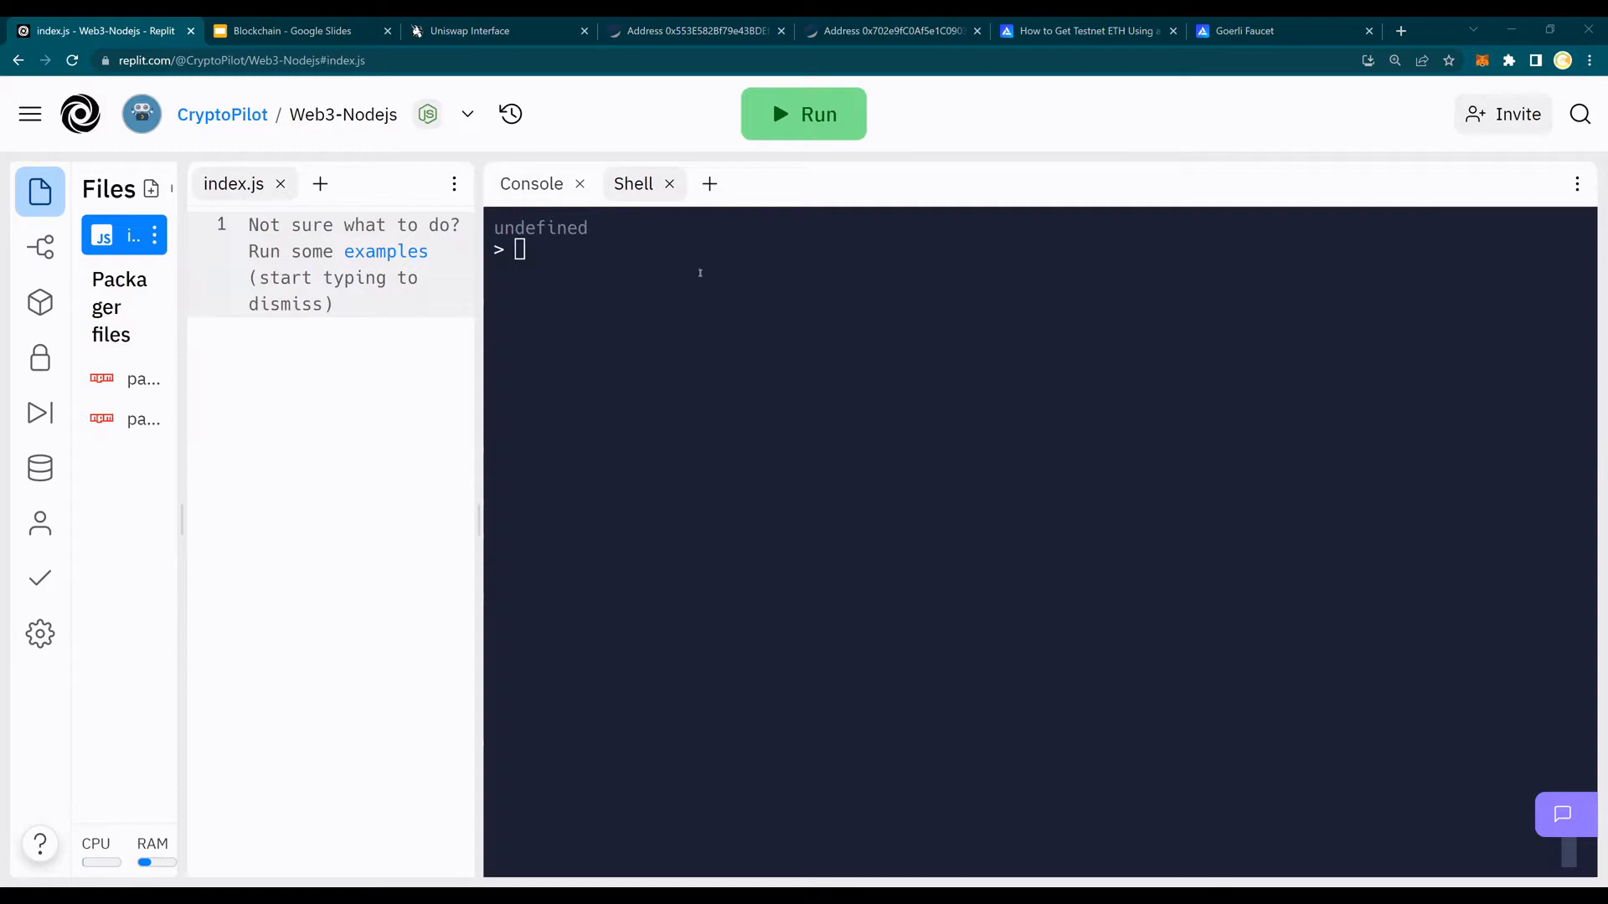
# Print the latest block via web3.eth.getBlock('latest').then(console.log), then clear the shell
pyautogui.write("web3.eth.getBlock('latest').then(console.log)")
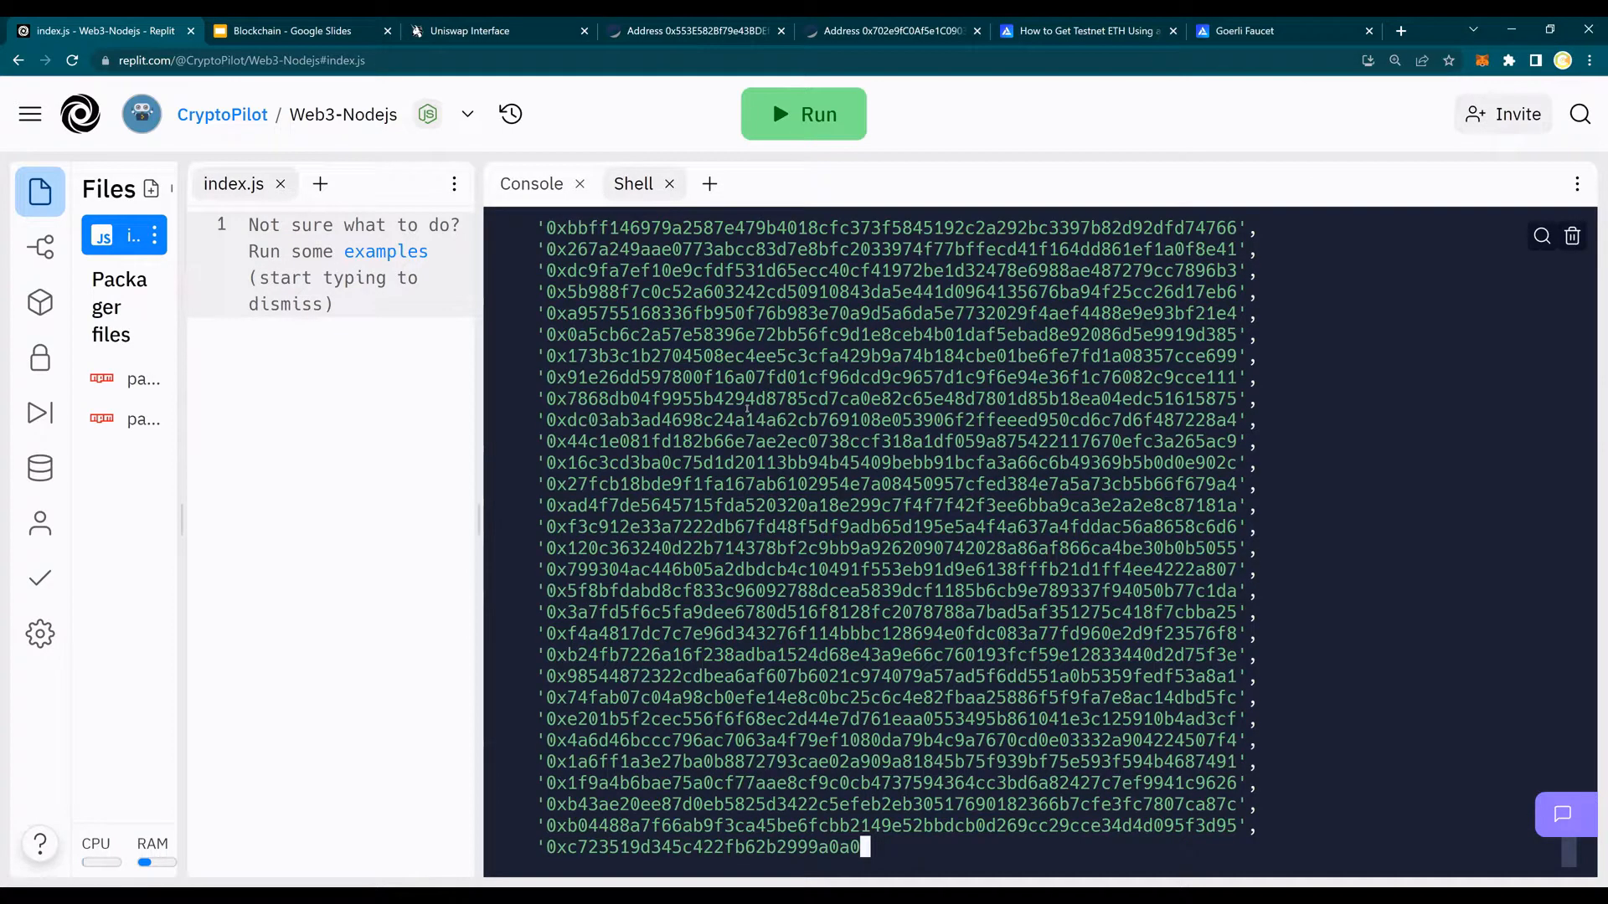
pyautogui.write('con')
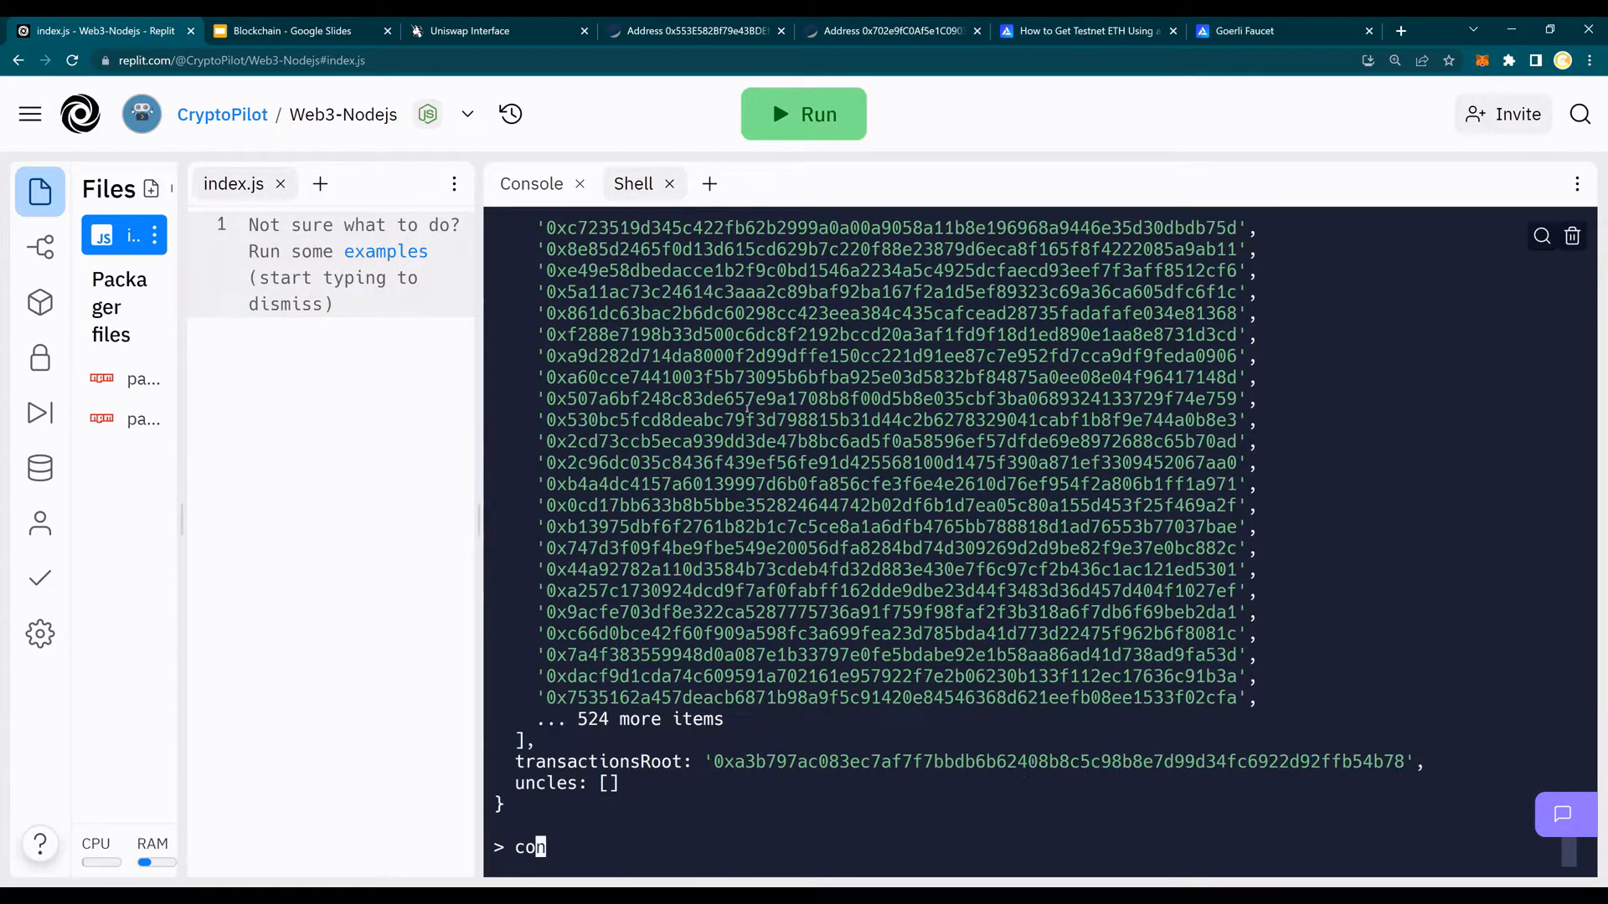
pyautogui.write("web3.eth.getBlock('latest').then(console.log)")
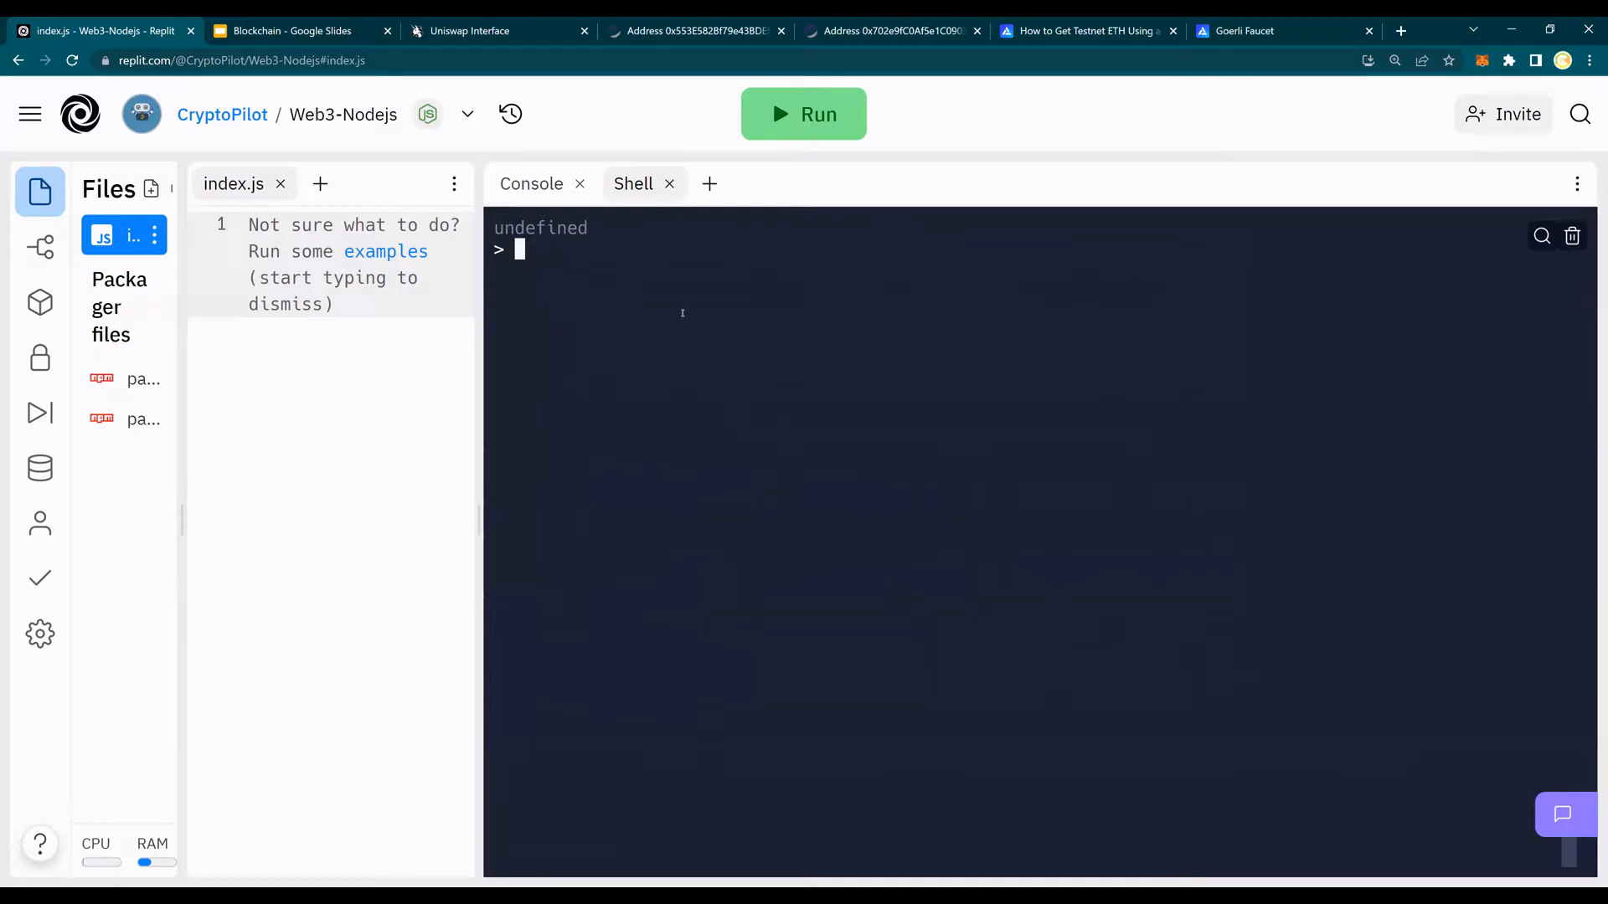
# Generate a new account with web3.eth.accounts.create(), printing its address and private key
pyautogui.write('web3')
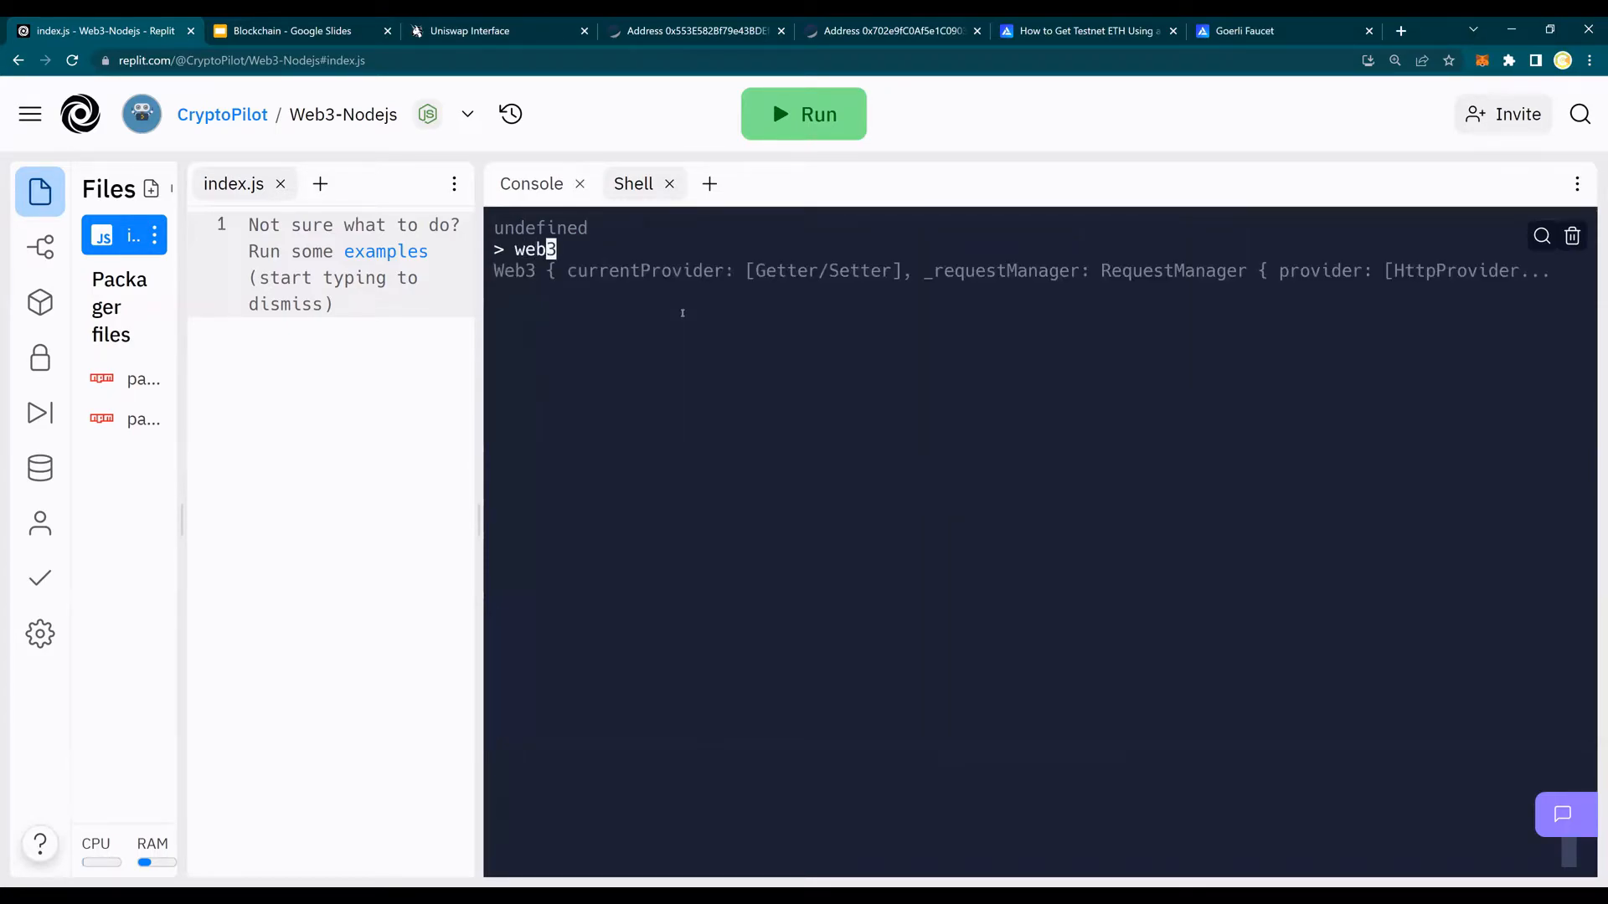
pyautogui.write('.eth')
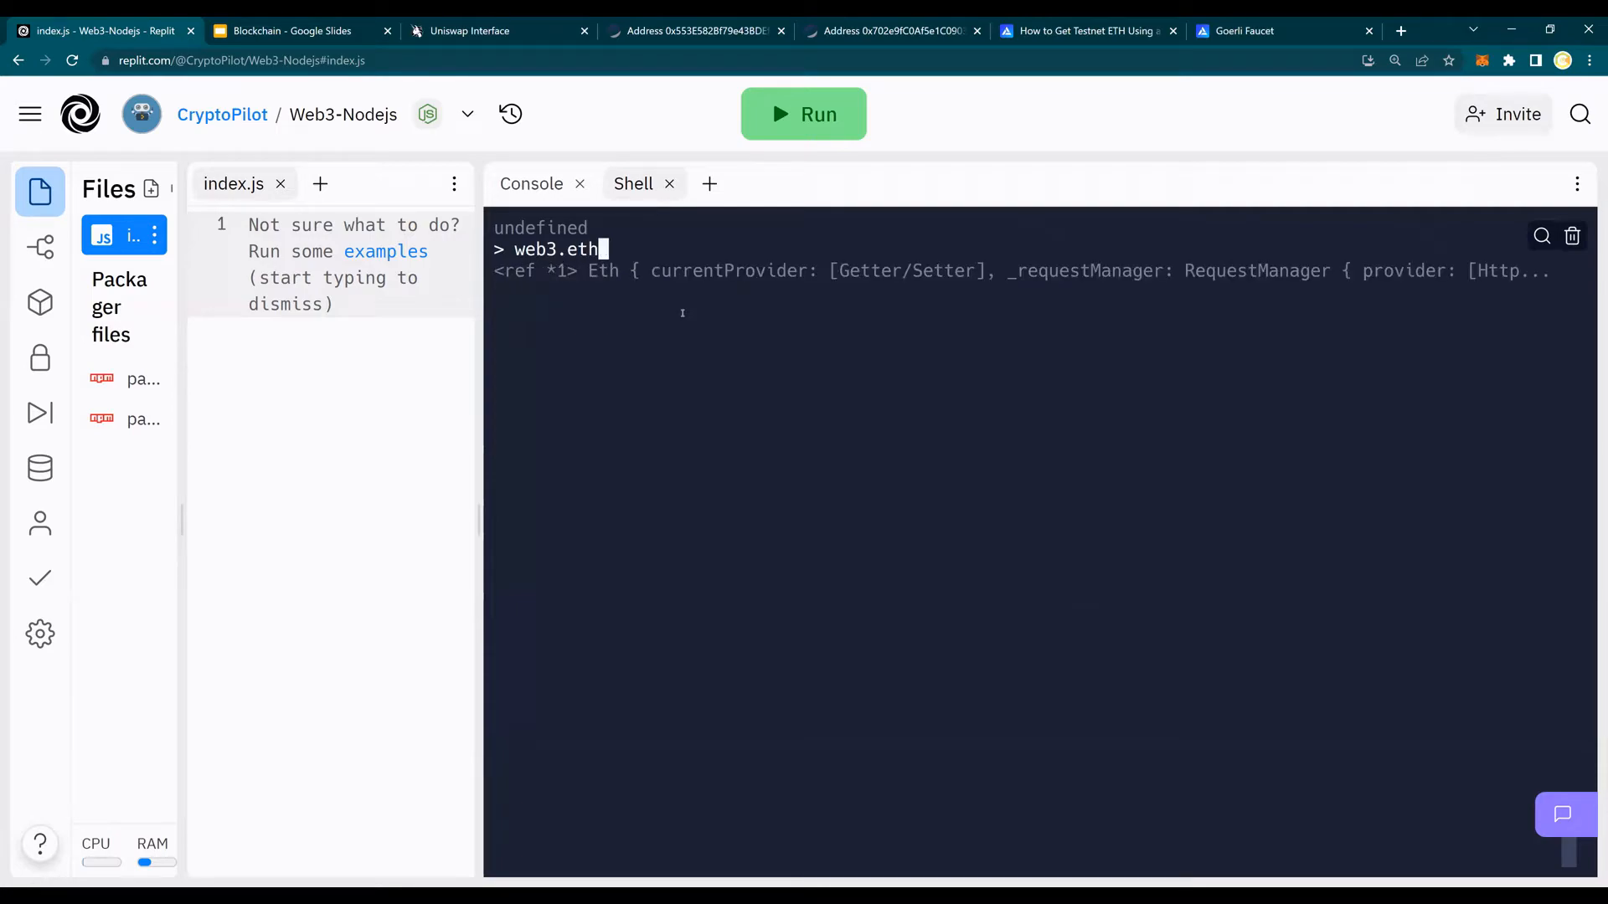
pyautogui.write('.accounts')
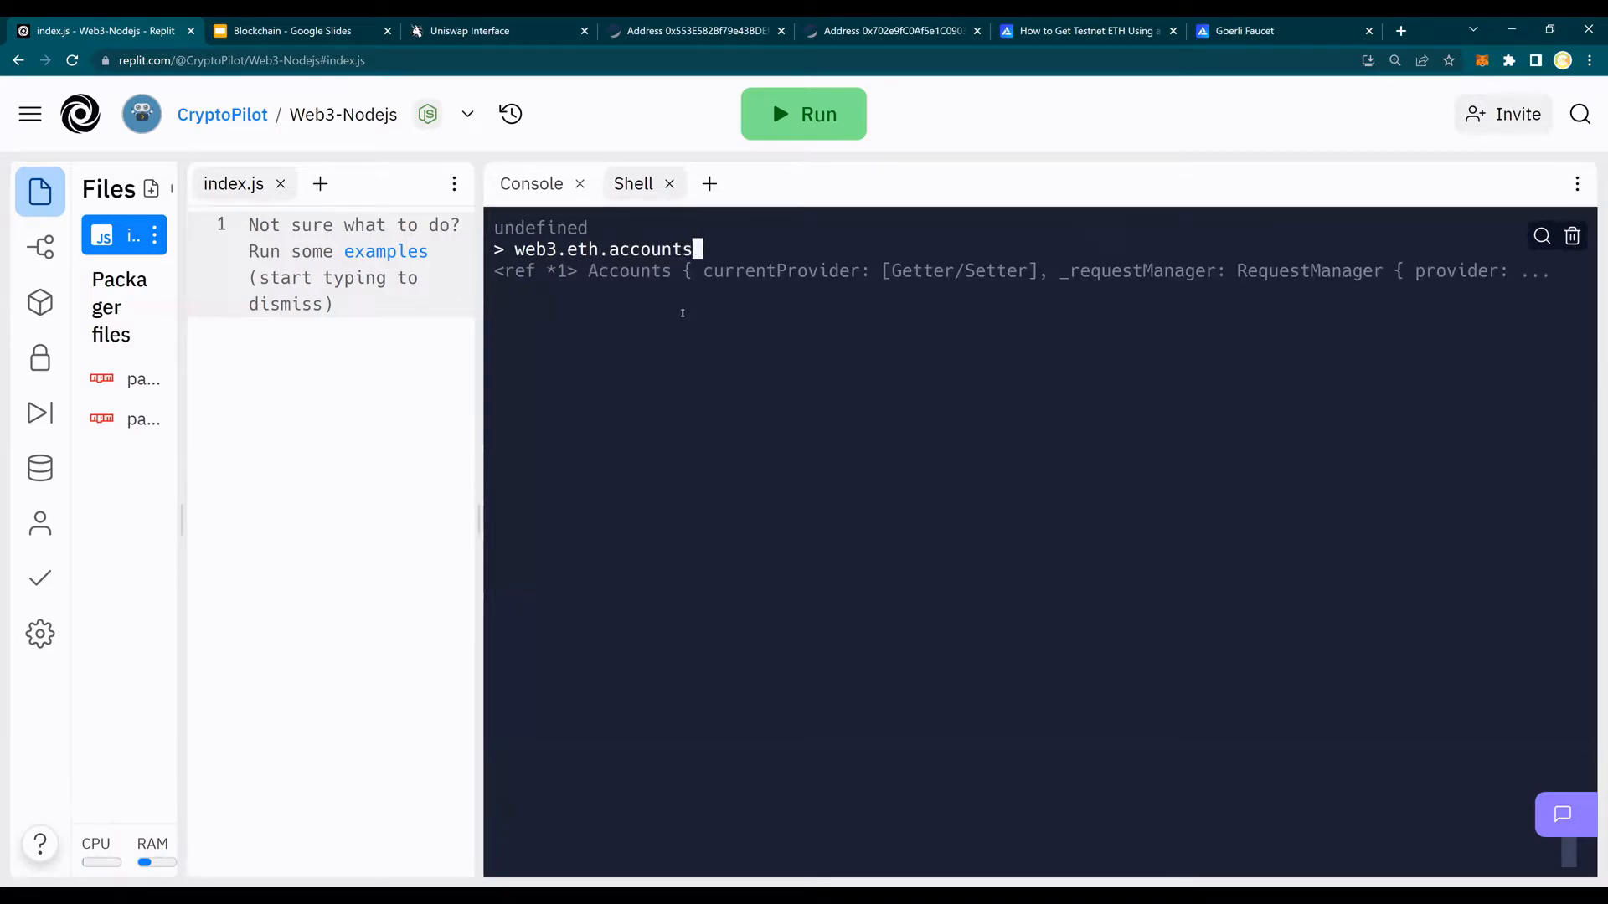
pyautogui.write('.create')
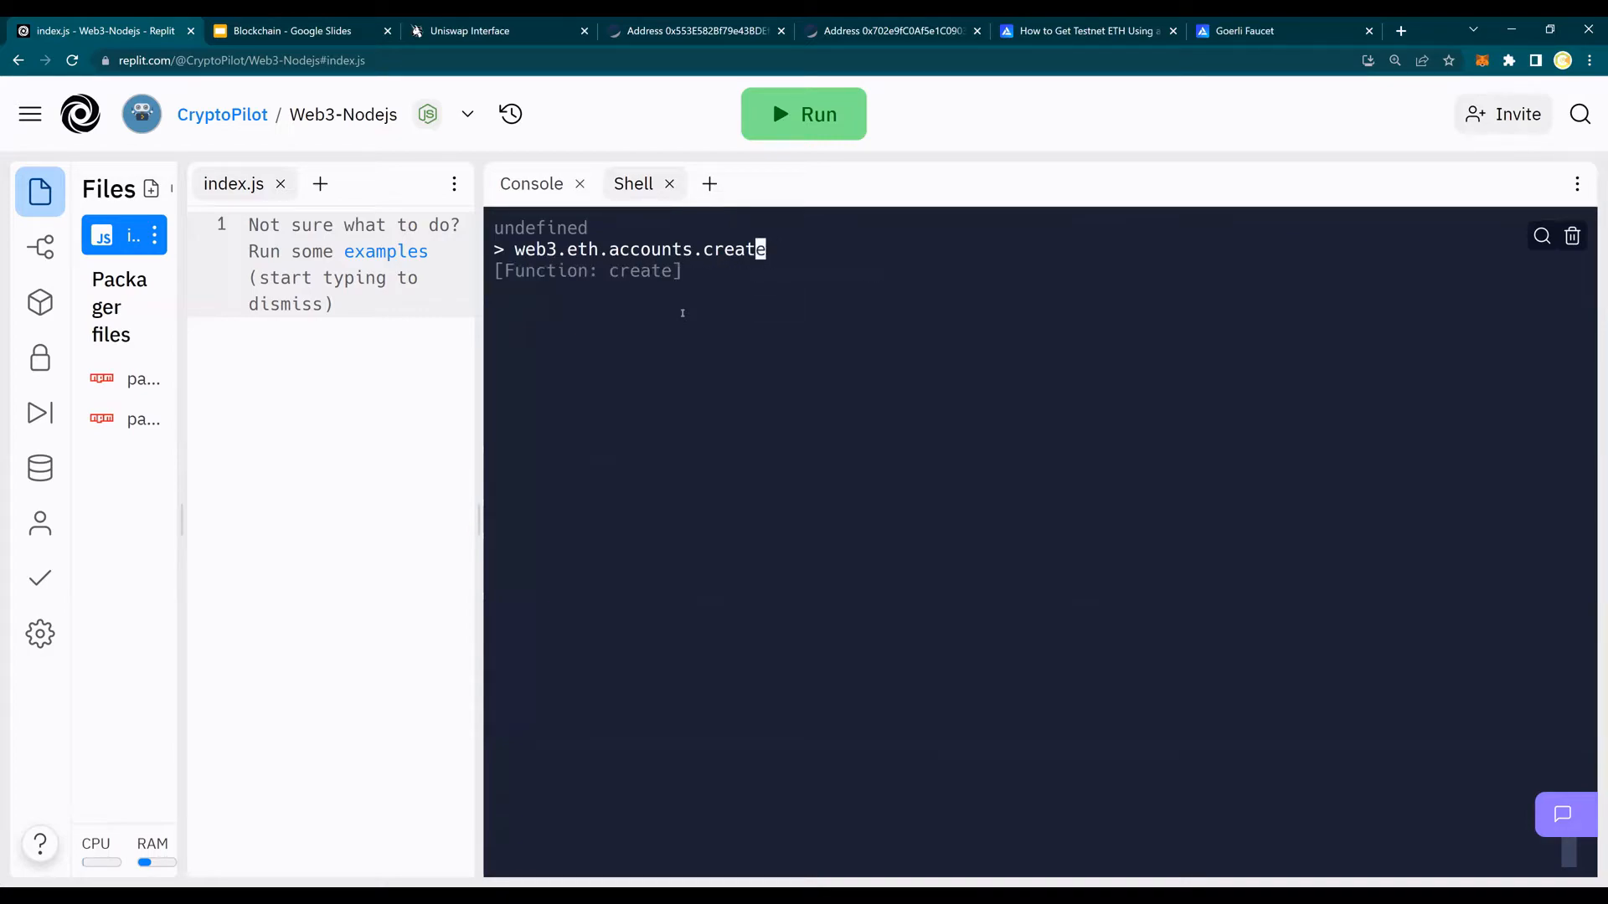
pyautogui.write('()')
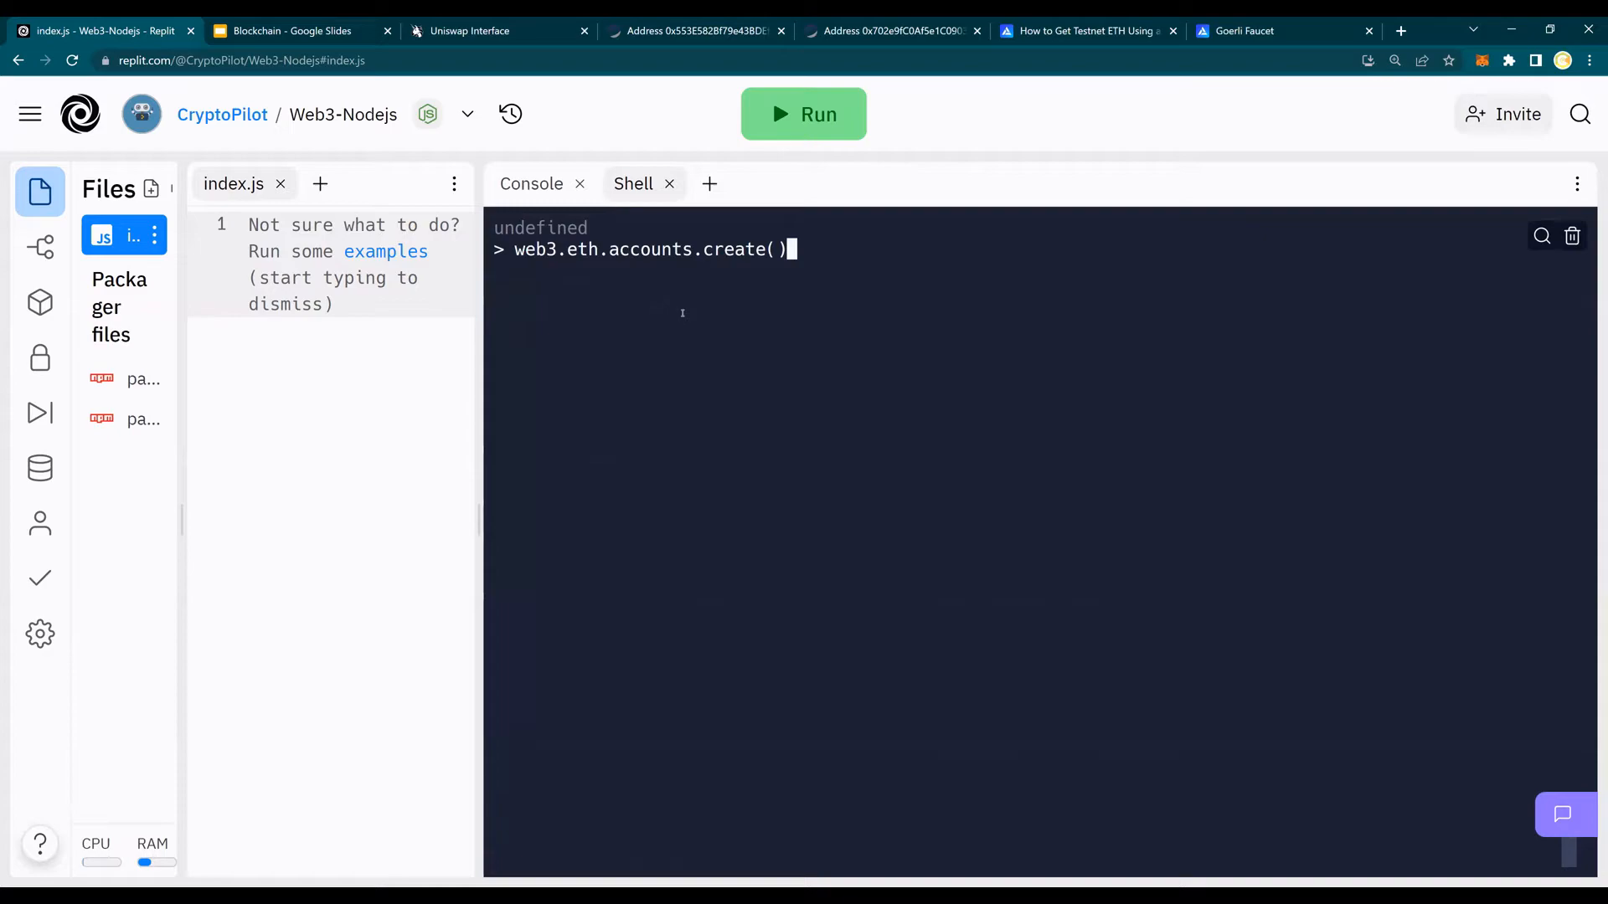
pyautogui.moveTo(706, 20)
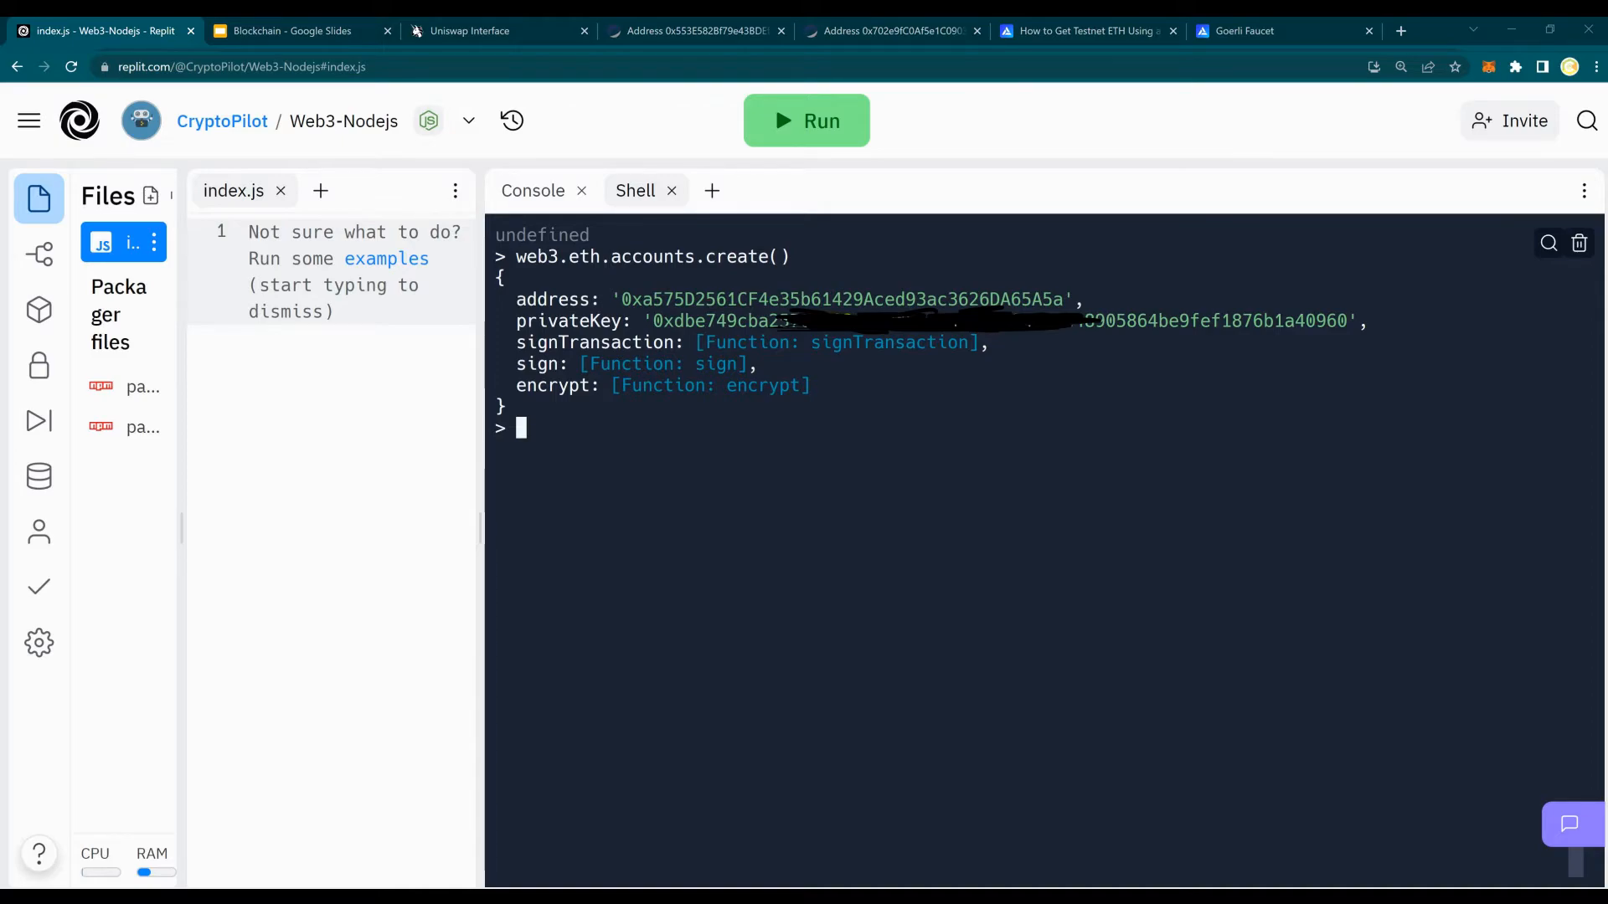
pyautogui.rightClick(710, 308)
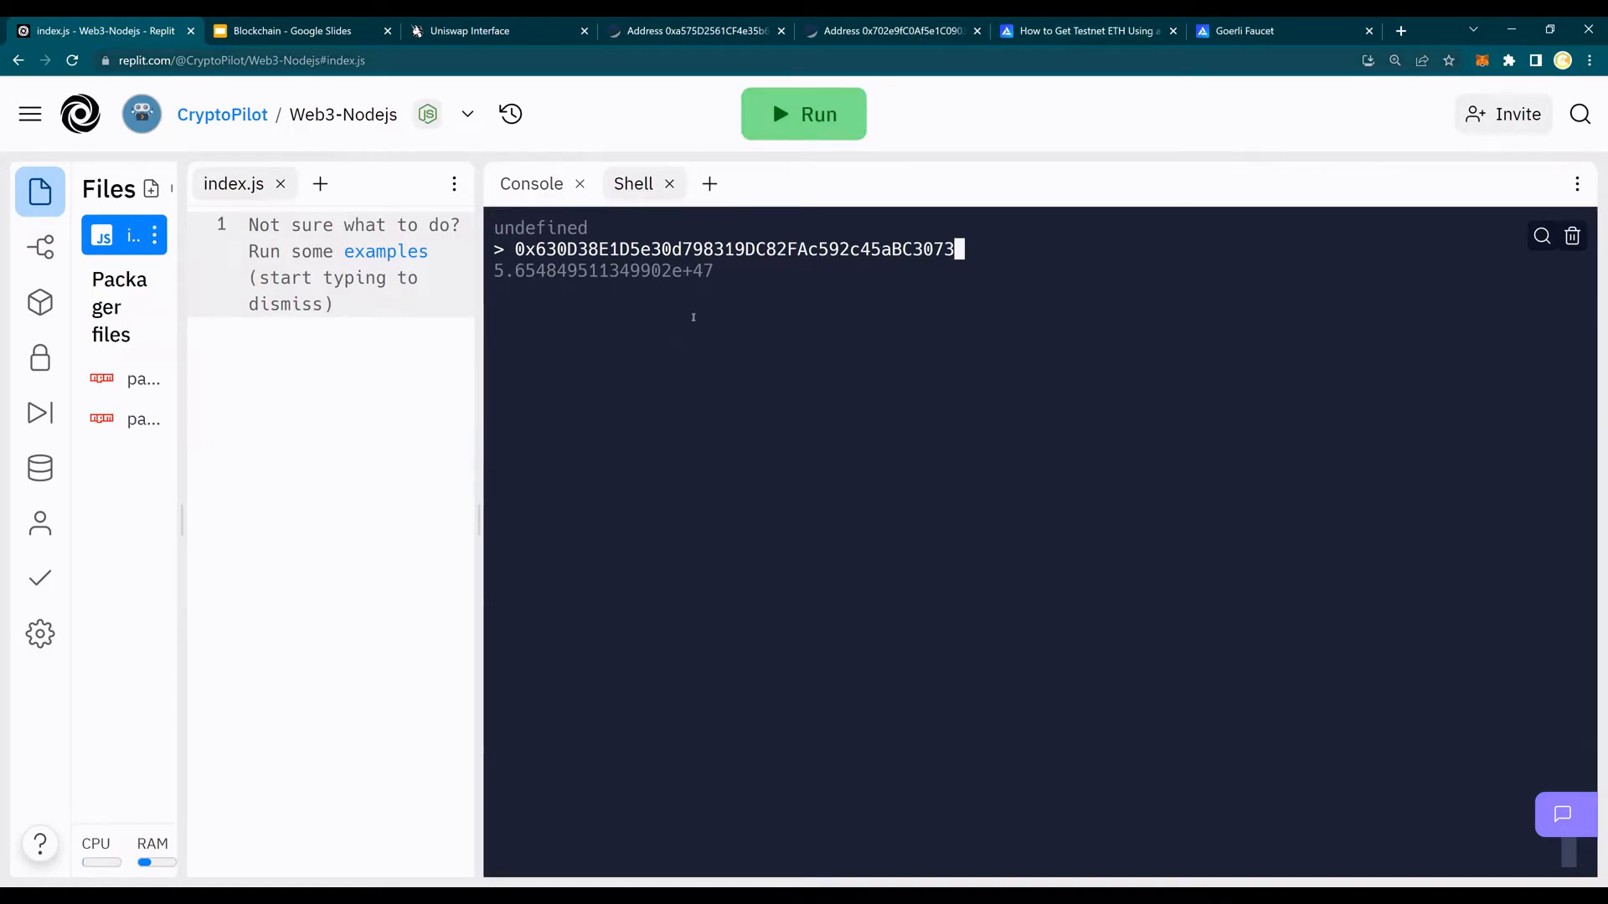
# Review the new address 0x630D38…3073 on Etherscan, highlighting its 0 Ether balance
pyautogui.click(691, 30)
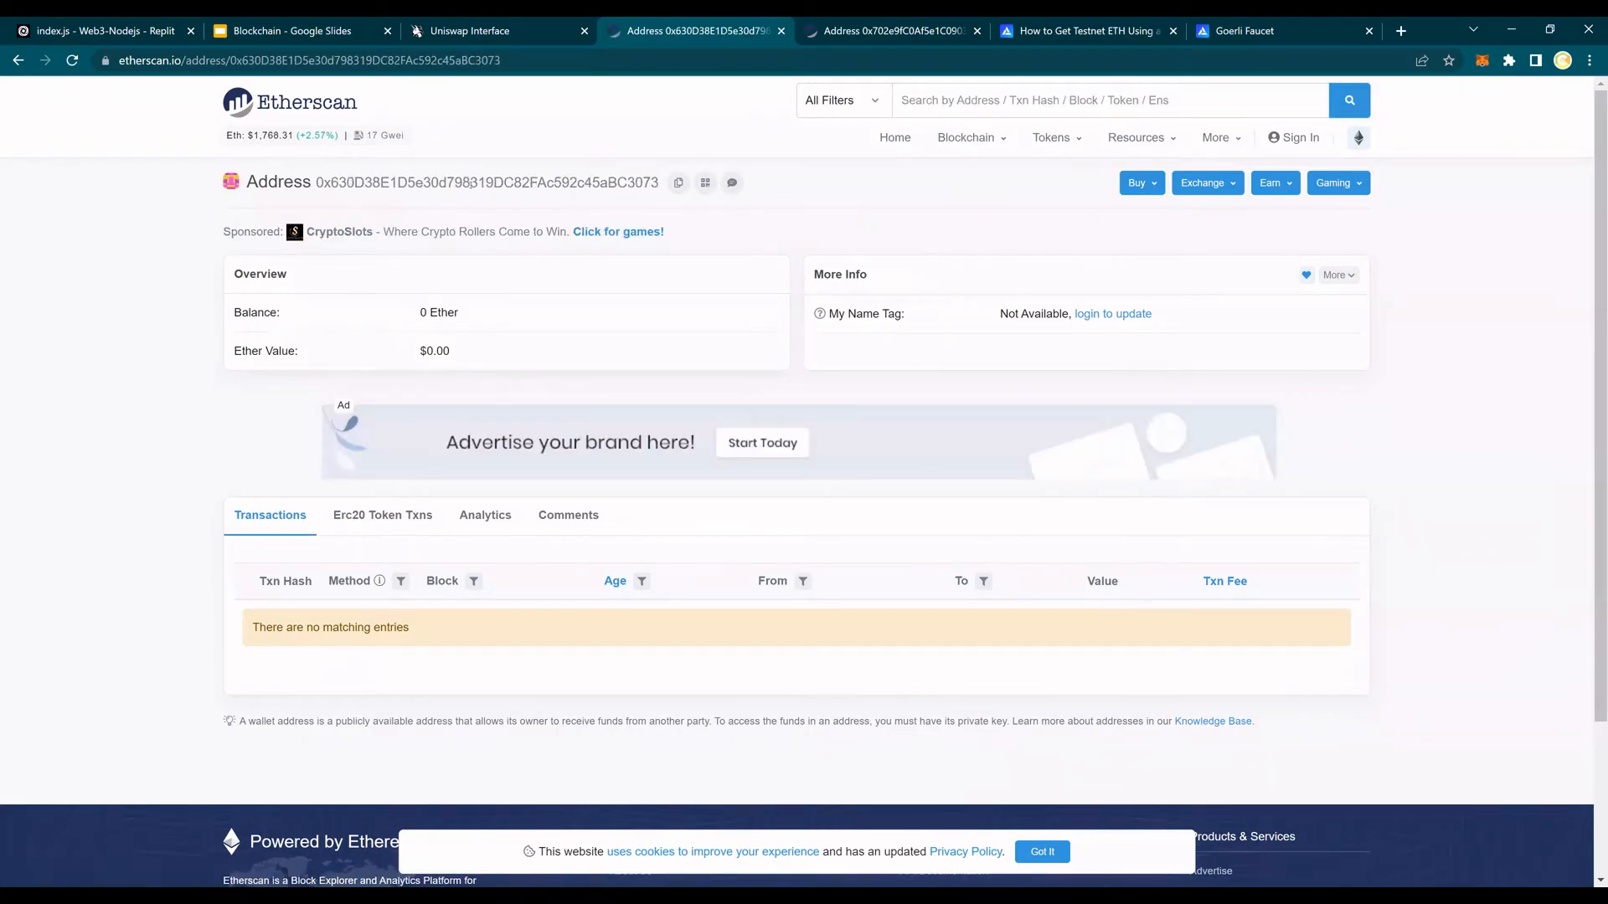
pyautogui.doubleClick(642, 182)
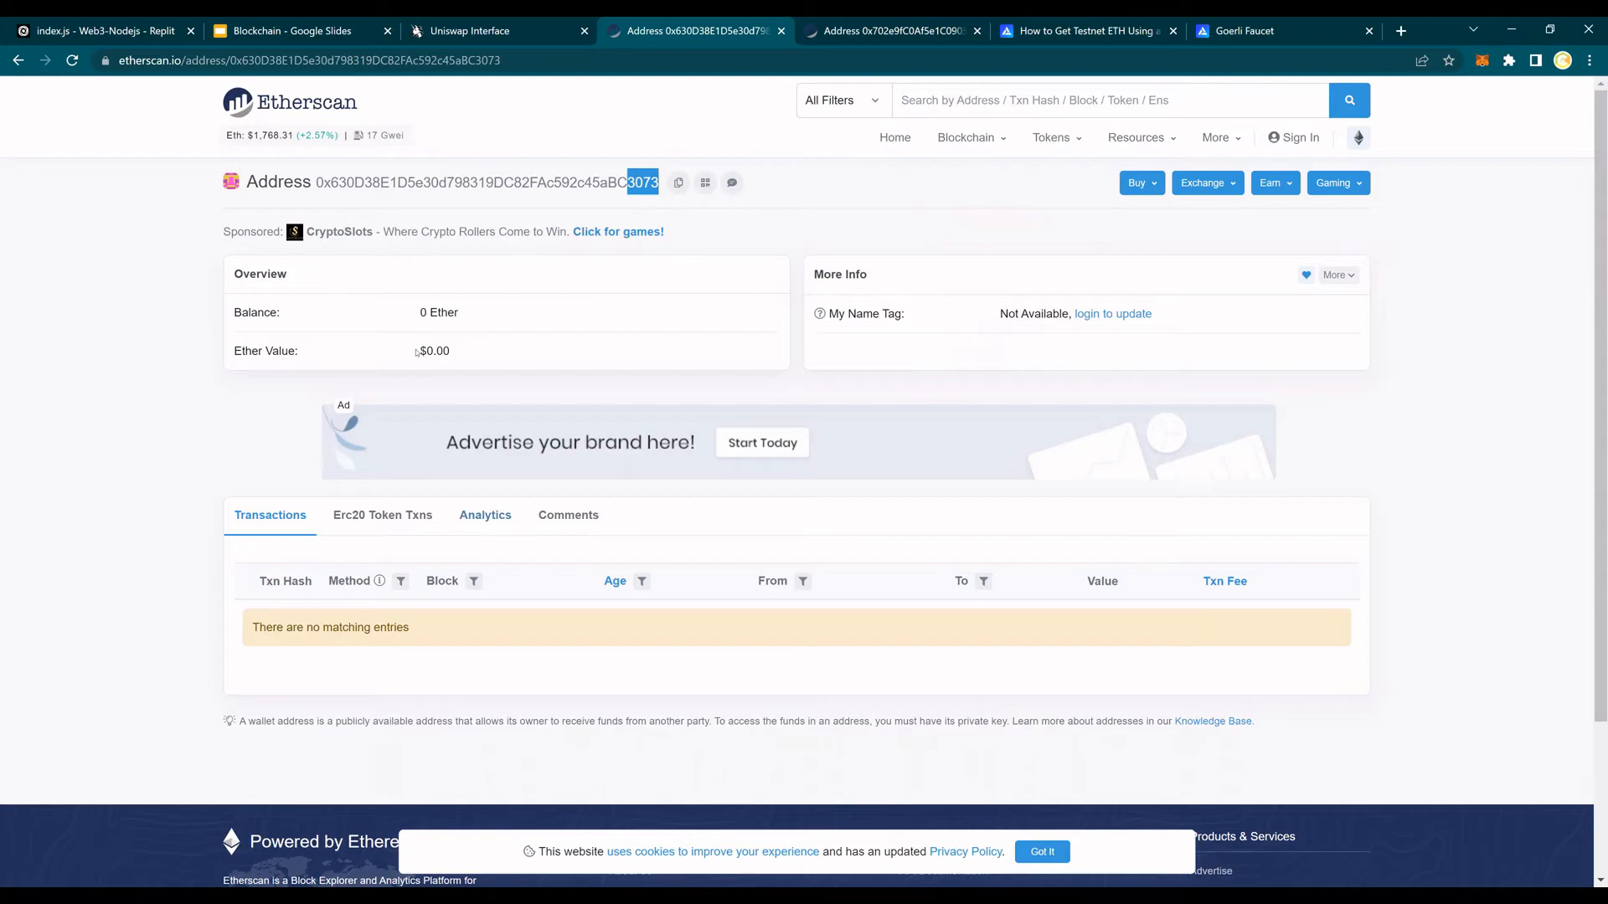
pyautogui.doubleClick(433, 350)
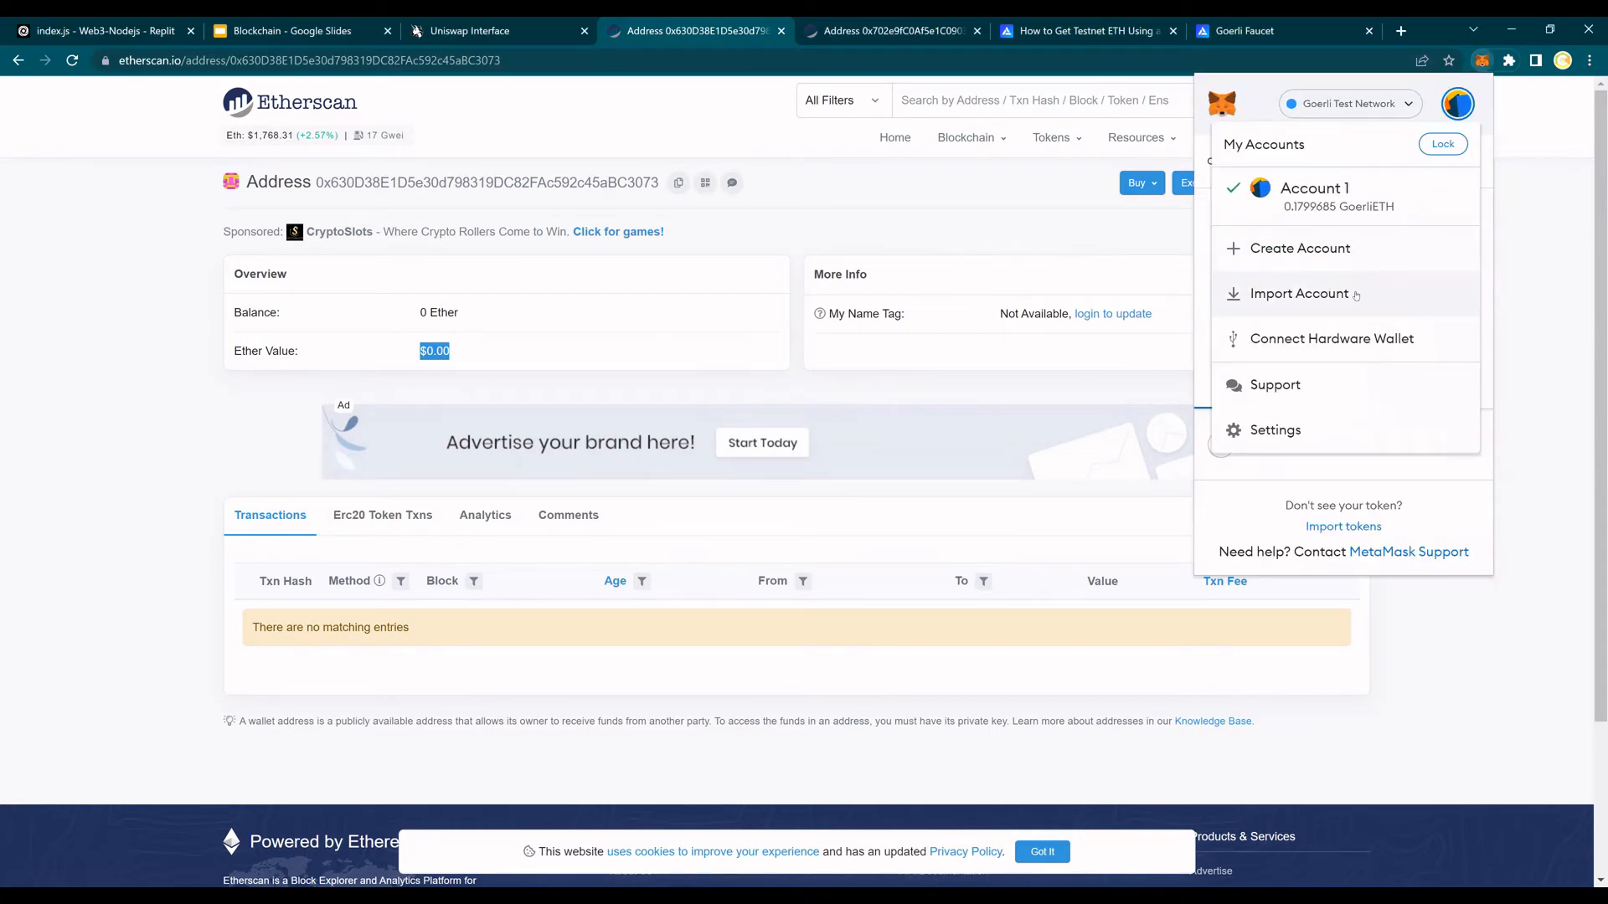
# Import the account into MetaMask via its private key so it appears as Account 2
pyautogui.click(1300, 295)
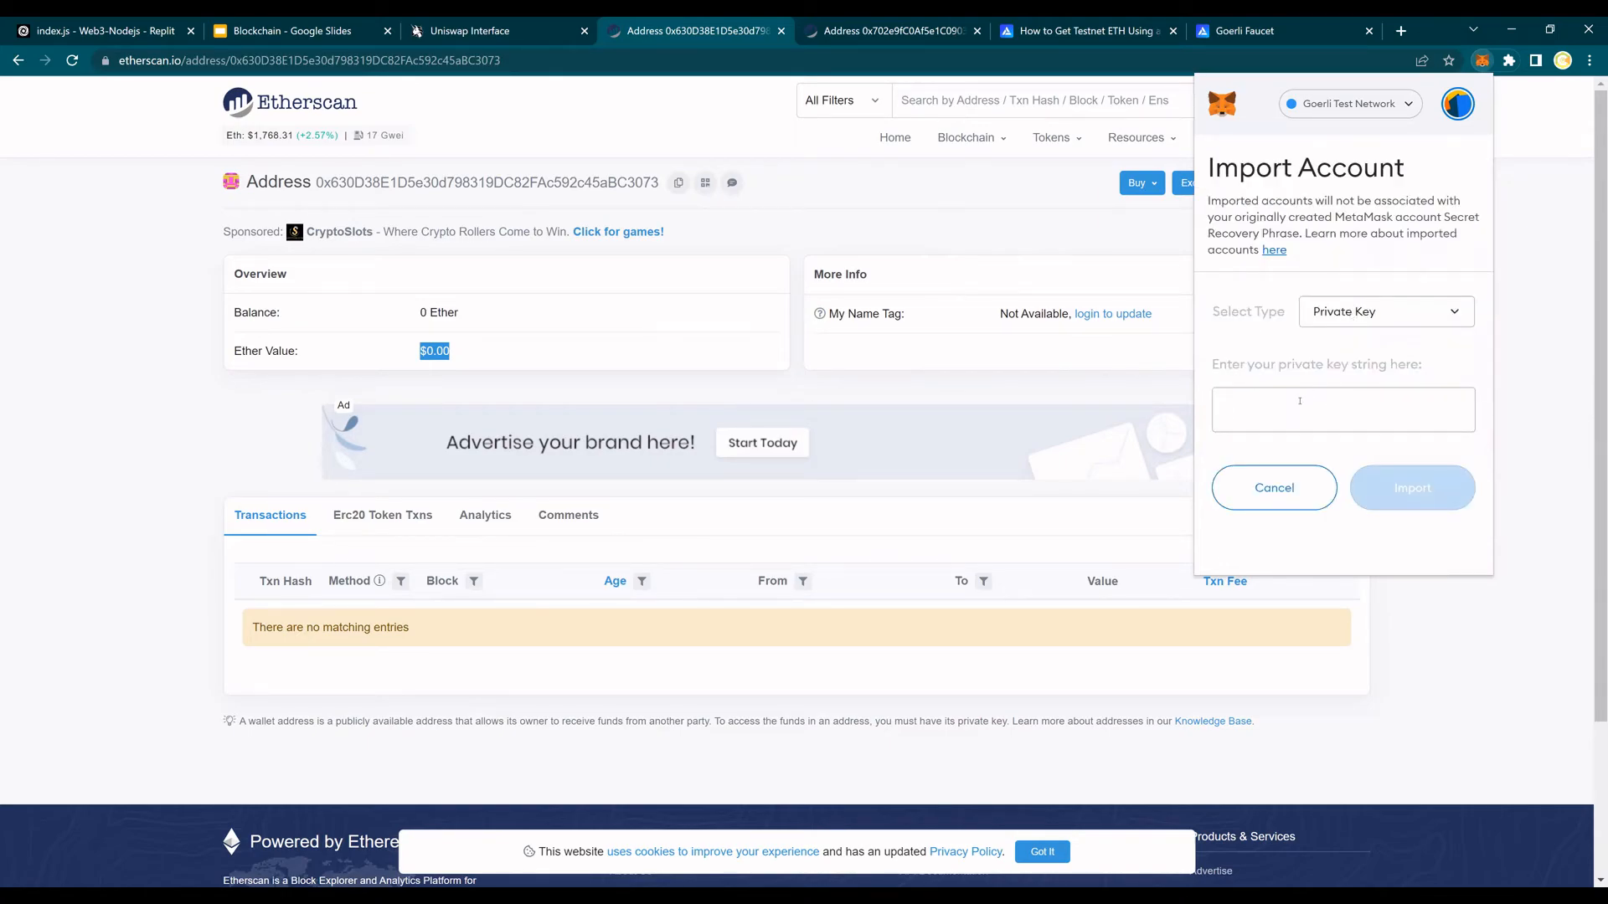
pyautogui.click(1342, 408)
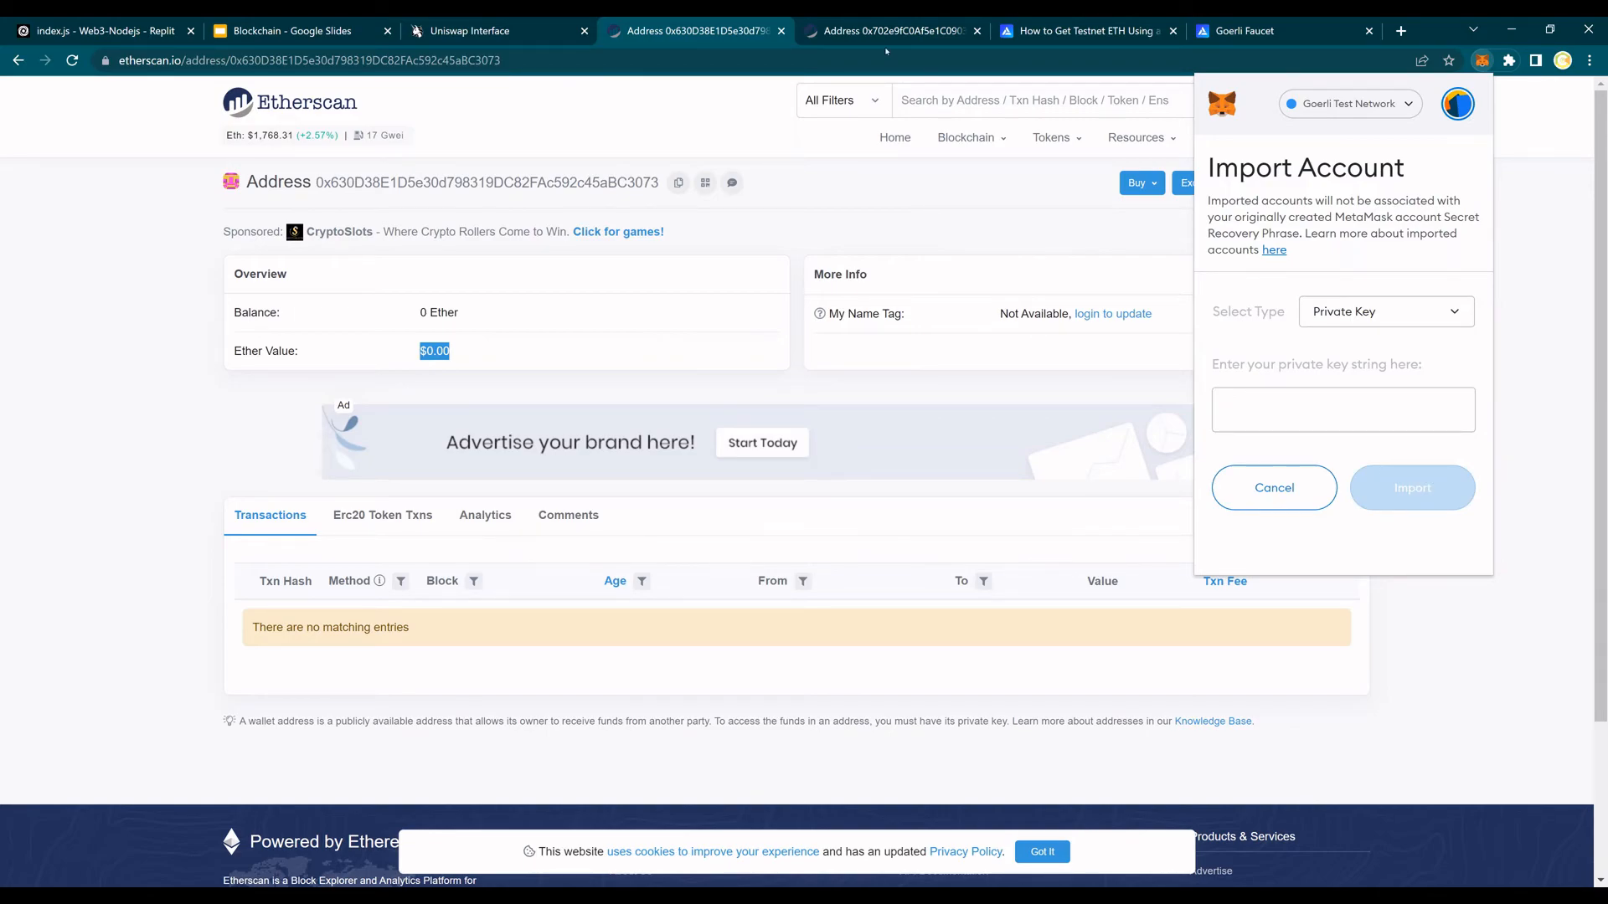
pyautogui.click(1272, 487)
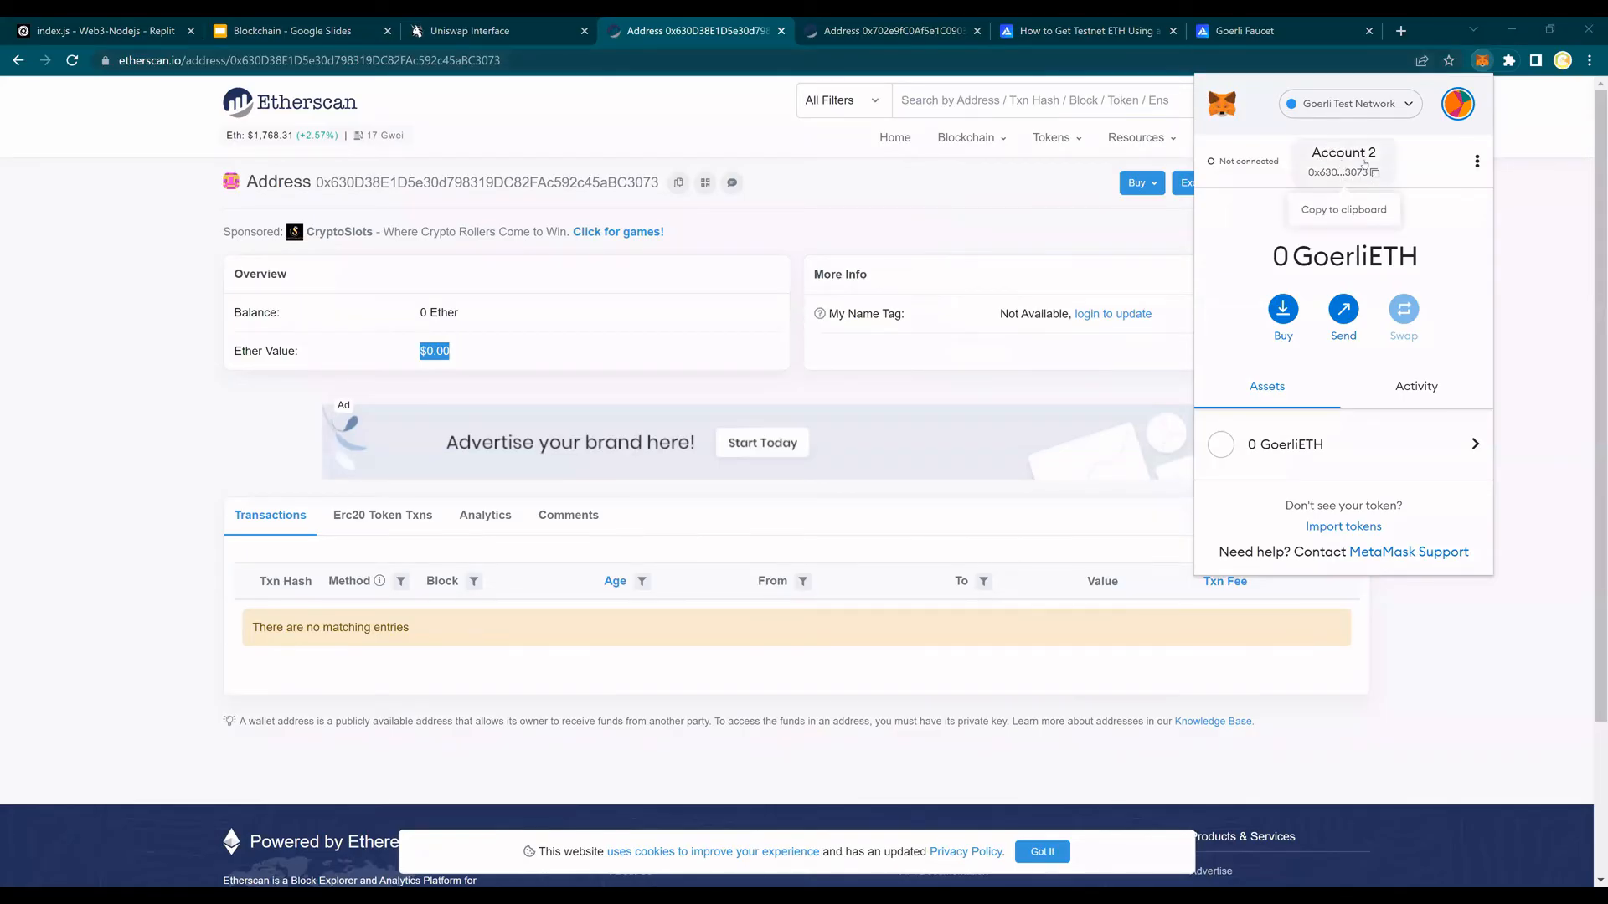